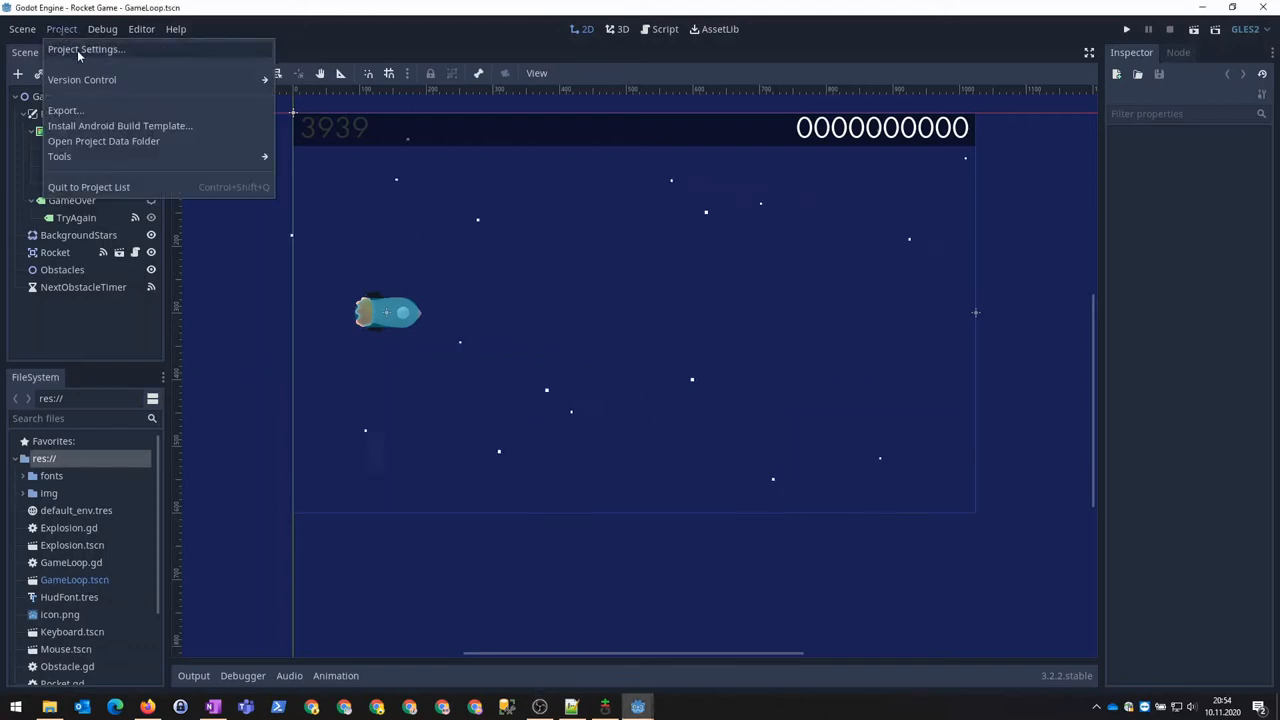
# Set Rendering > Environment Default Clear Color to hex 0288 (bright blue) and close the settings.
pyautogui.click(84, 48)
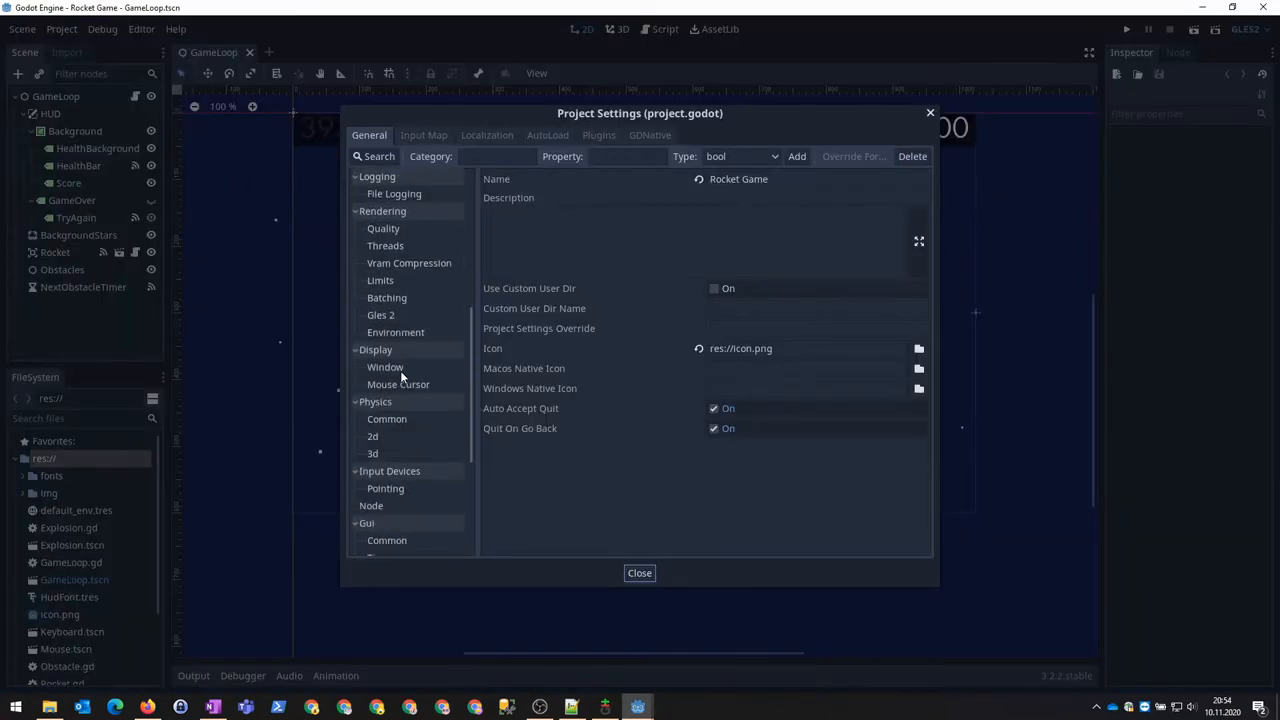
pyautogui.moveTo(384, 368)
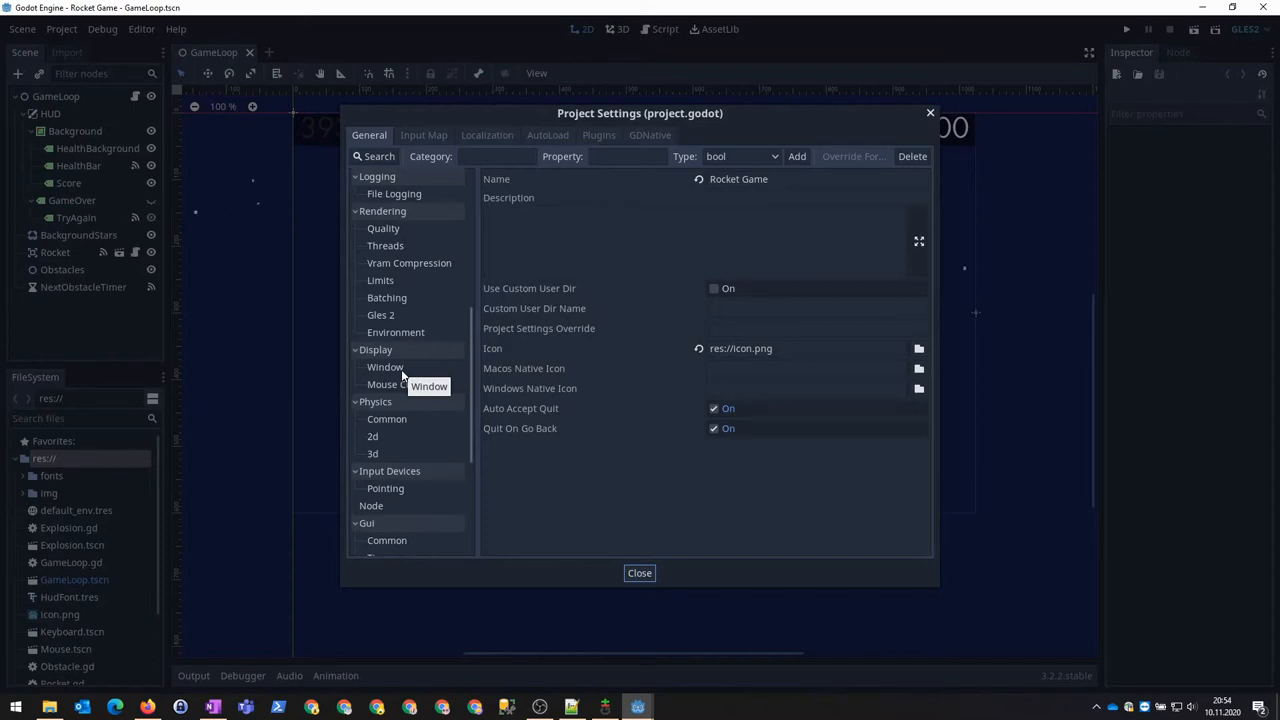
pyautogui.click(396, 332)
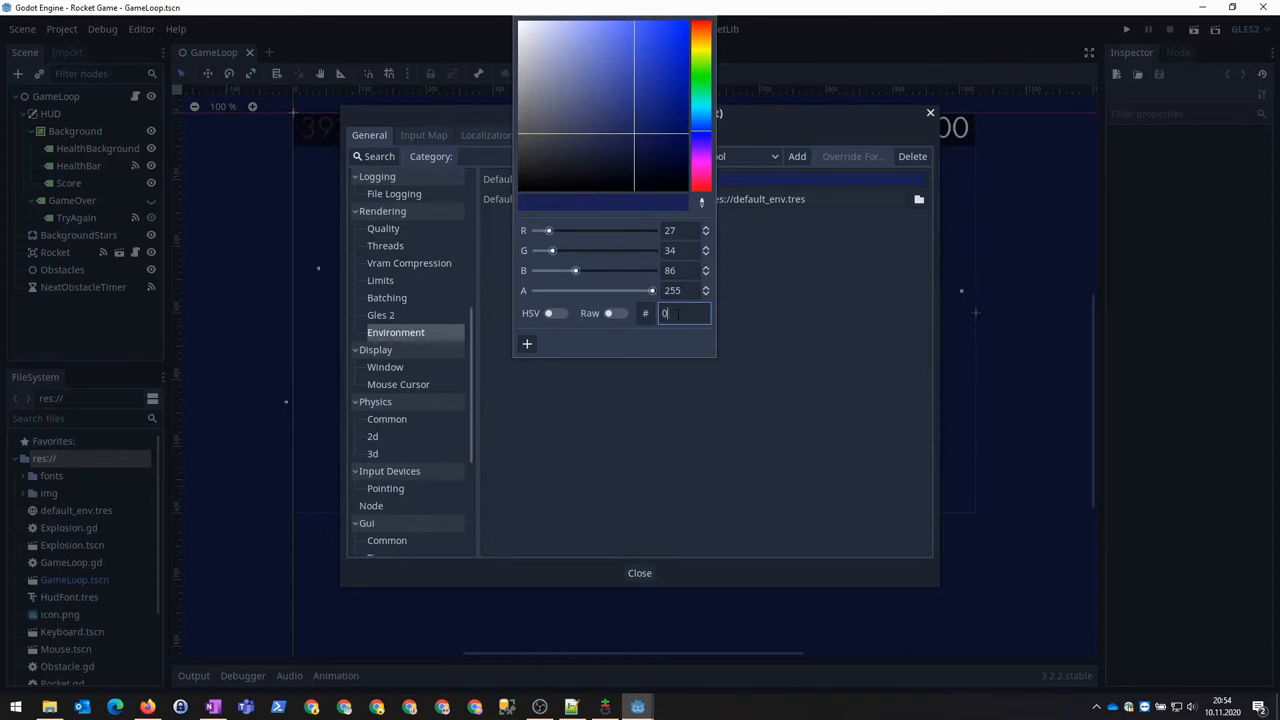
pyautogui.write('0288')
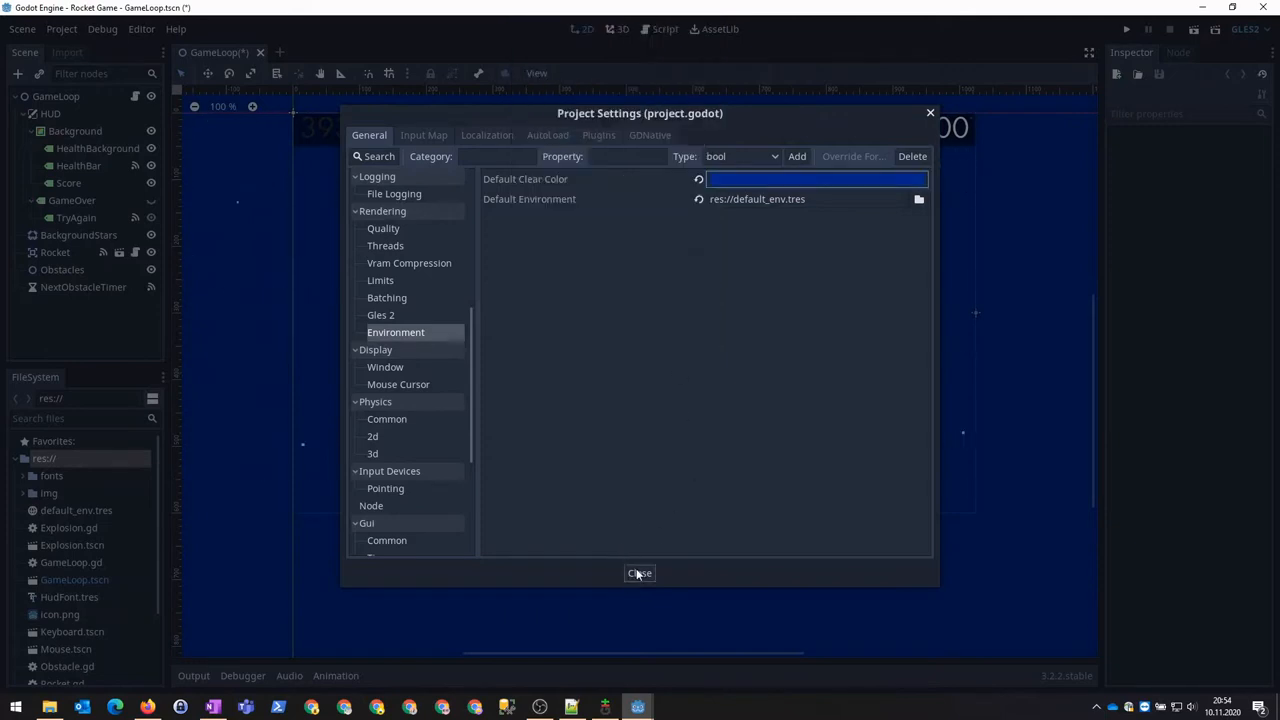
pyautogui.click(640, 572)
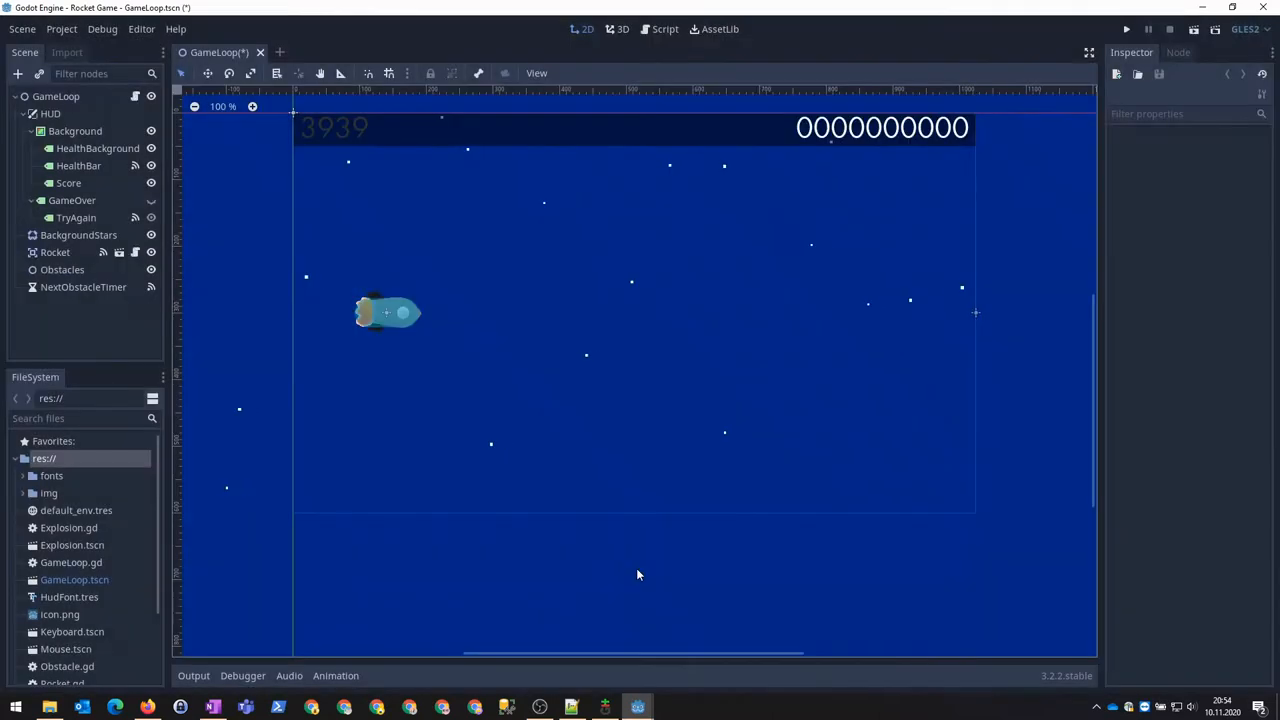
pyautogui.moveTo(498, 136)
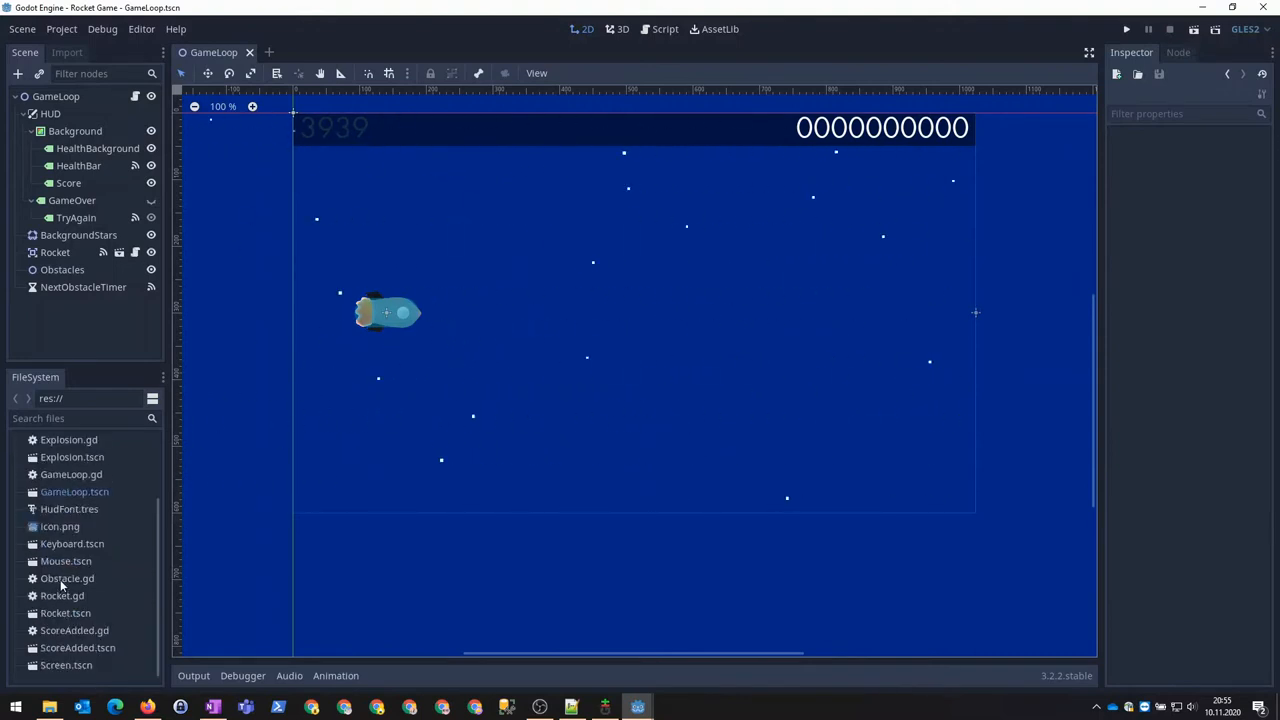
# Open Obstacle.gd from the FileSystem dock in the Script editor.
pyautogui.doubleClick(68, 578)
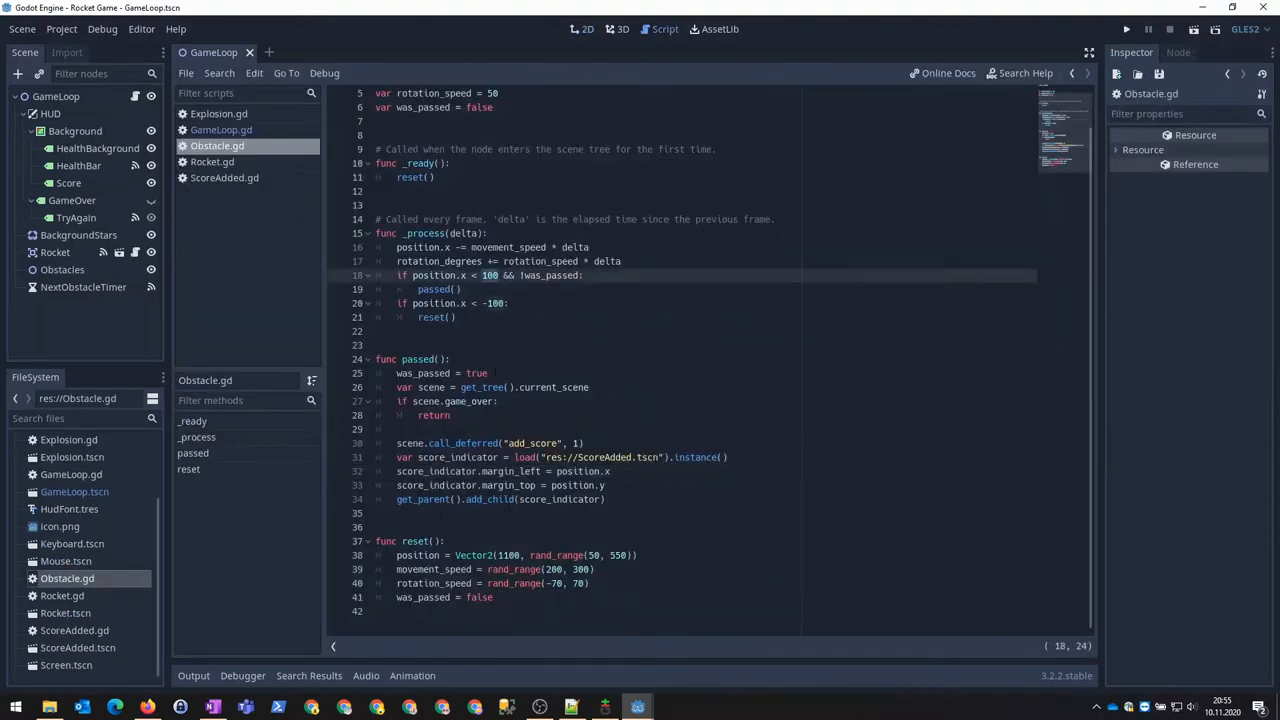
# Change the pass threshold to 60 and add rocket_position via find_node("Rocket") in passed().
pyautogui.click(1126, 30)
pyautogui.write('var distance =')
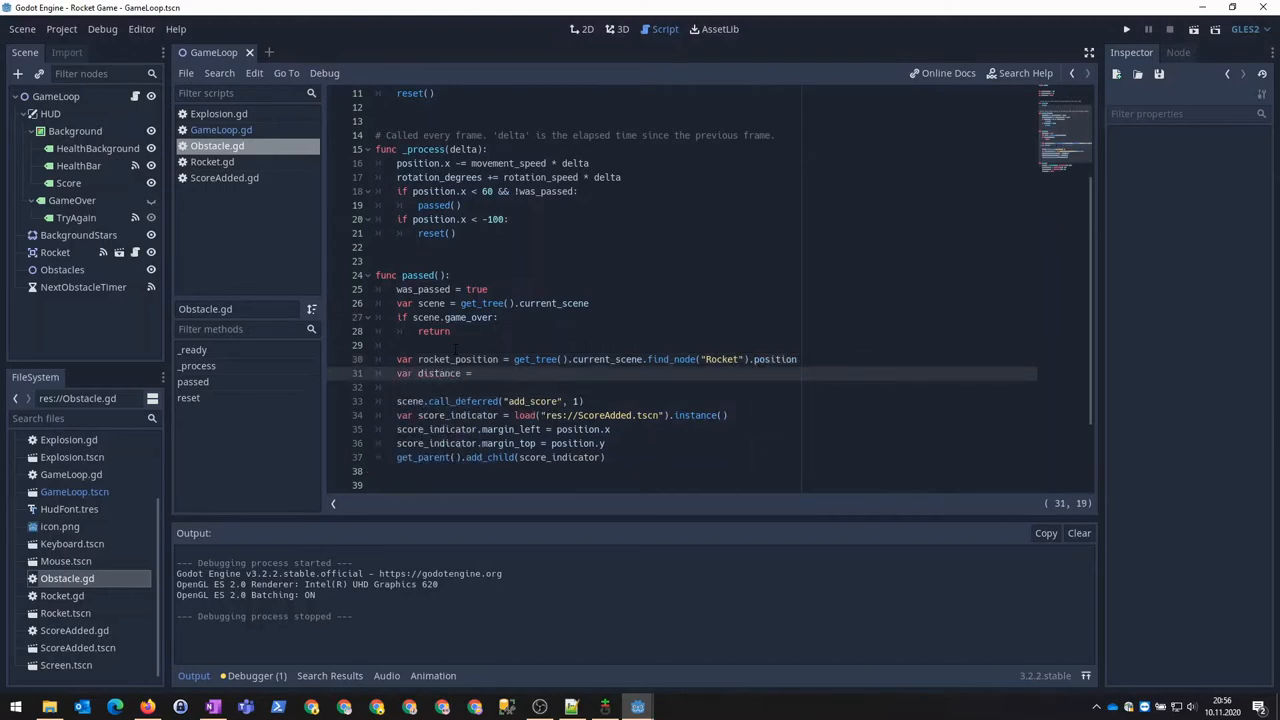
# Compute distance = position.distance_to(rocket_position) and points = 300 - distance / 50, print both, and run.
pyautogui.write('position.distance_to(rocket_position')
pyautogui.click(706, 386)
pyautogui.write('print(distance)')
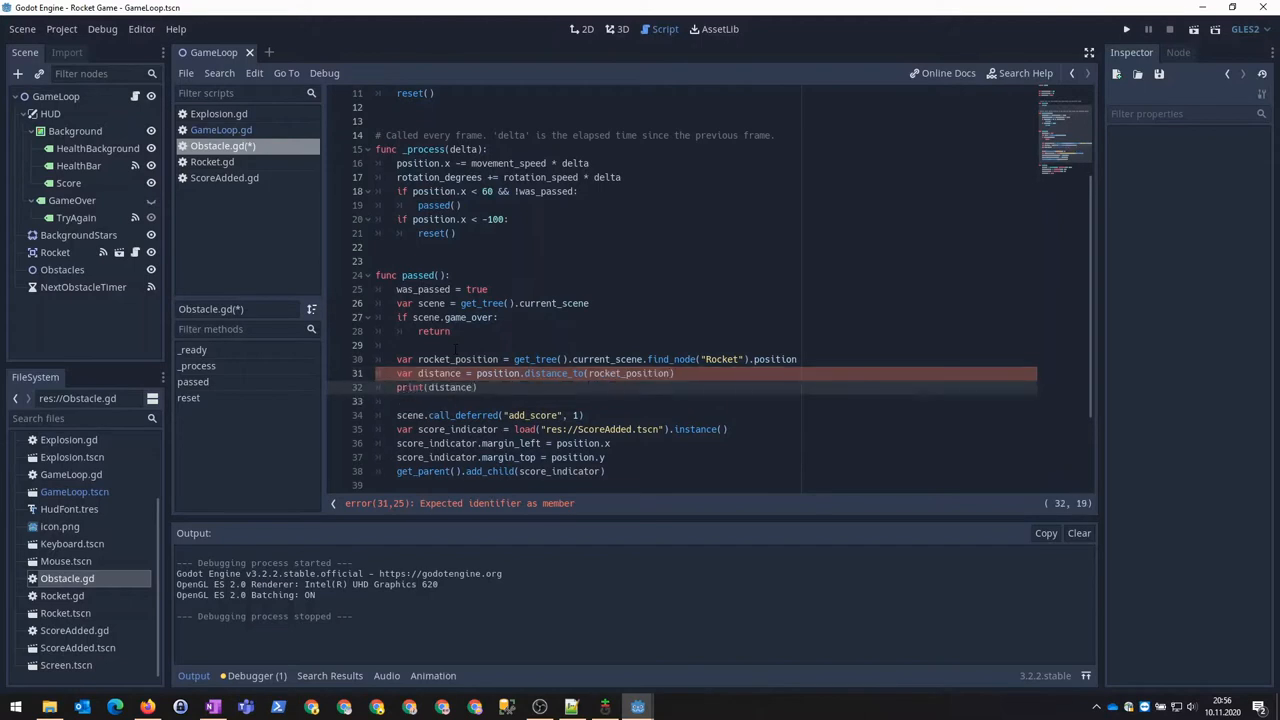
pyautogui.click(1126, 28)
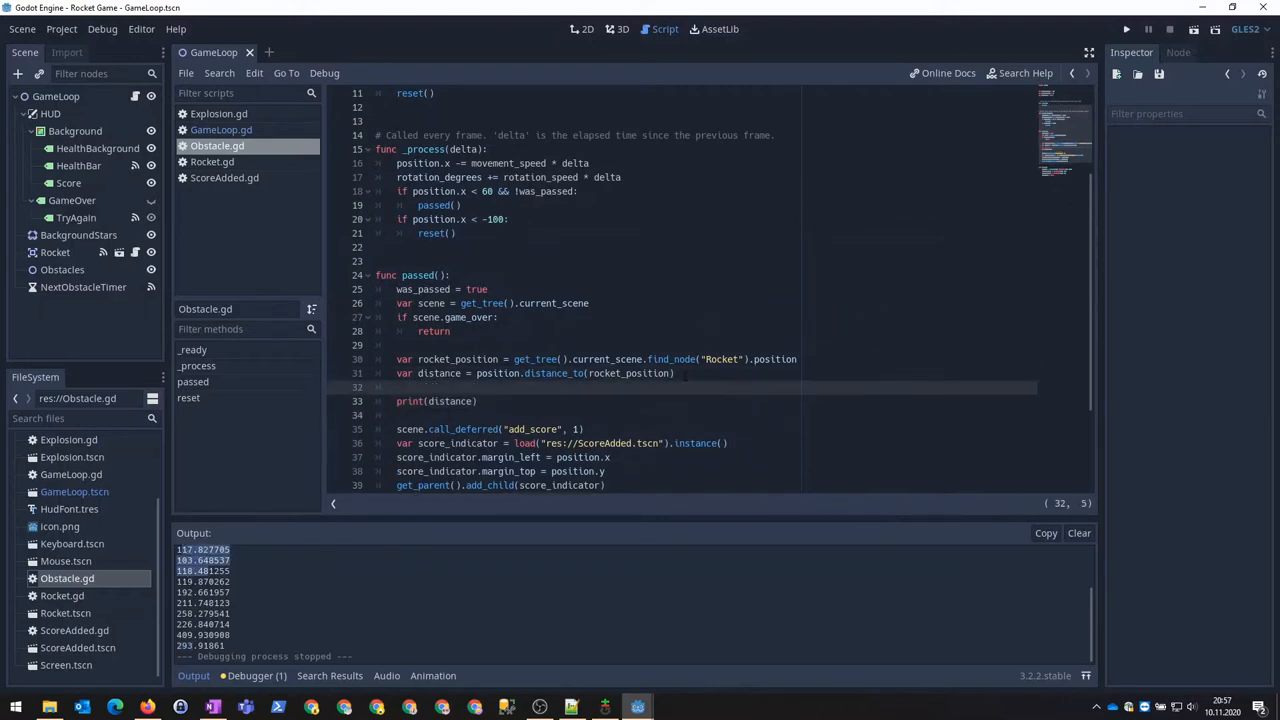
pyautogui.write('var points = 3')
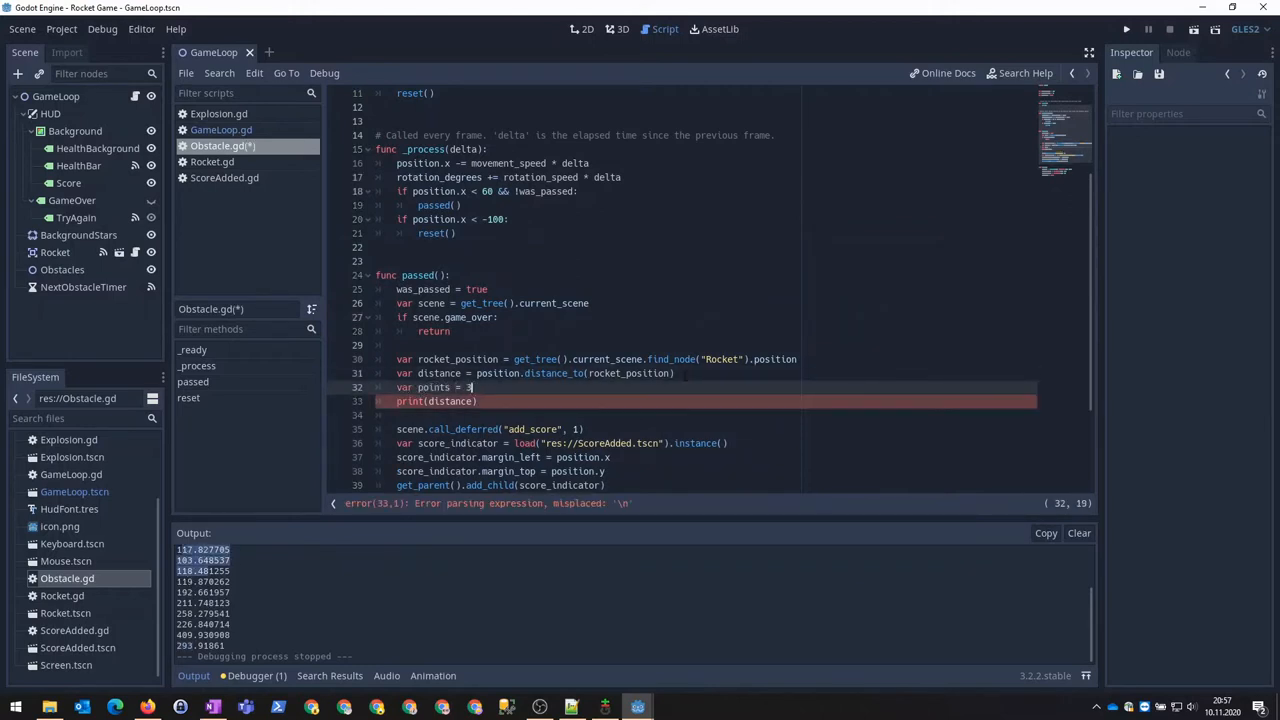
pyautogui.write('00 - distance / 50')
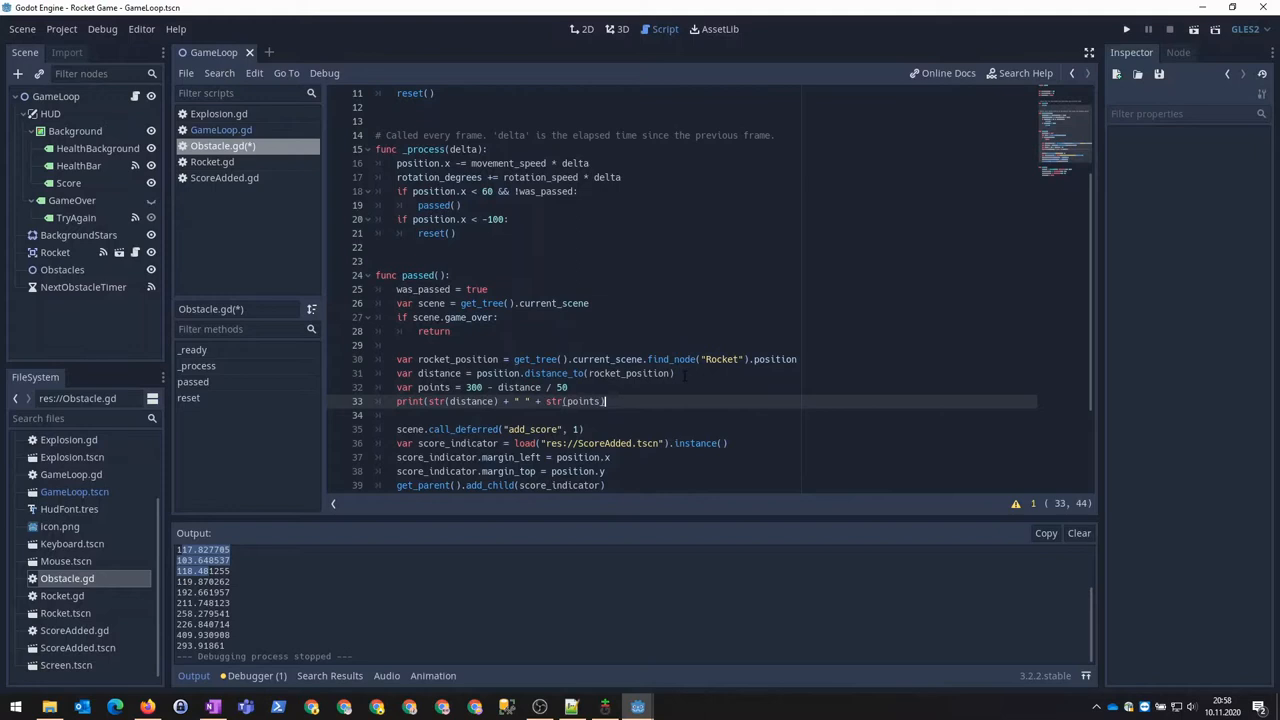
pyautogui.click(1124, 28)
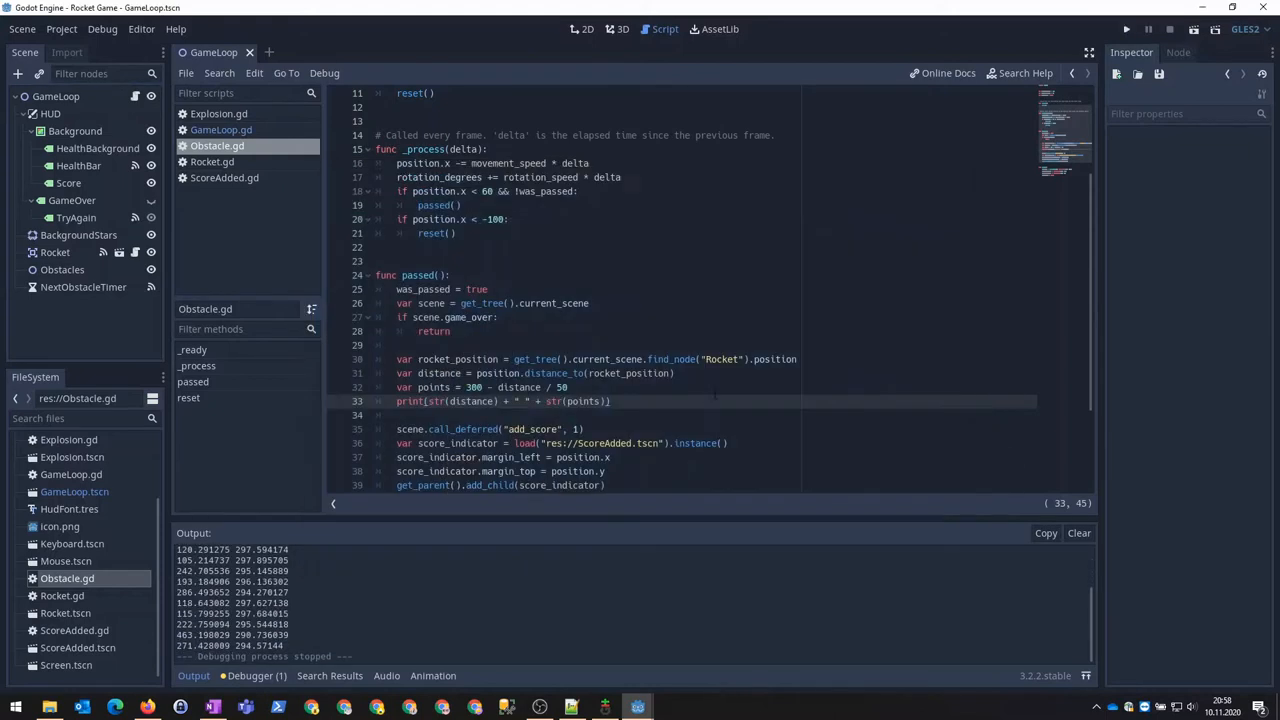
# Change points to clamp(270 - distance, 50, 150) / 50 and test-run the game.
pyautogui.click(1126, 30)
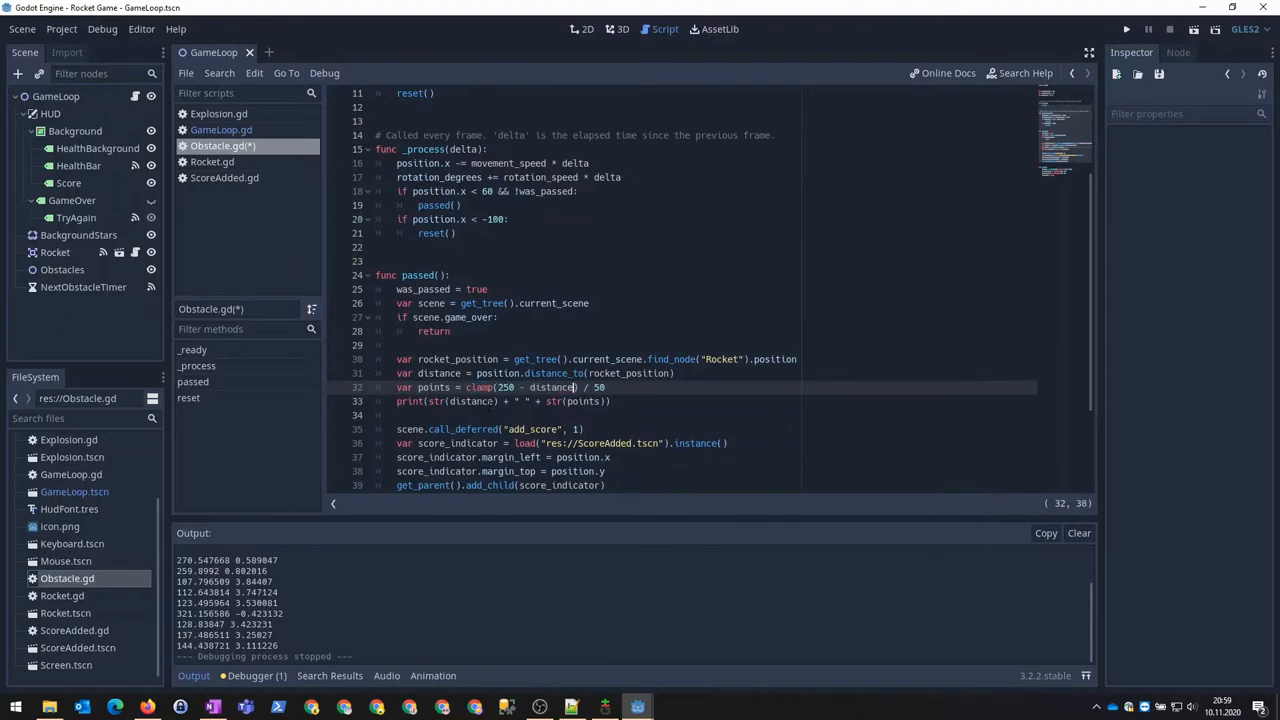
pyautogui.click(1124, 28)
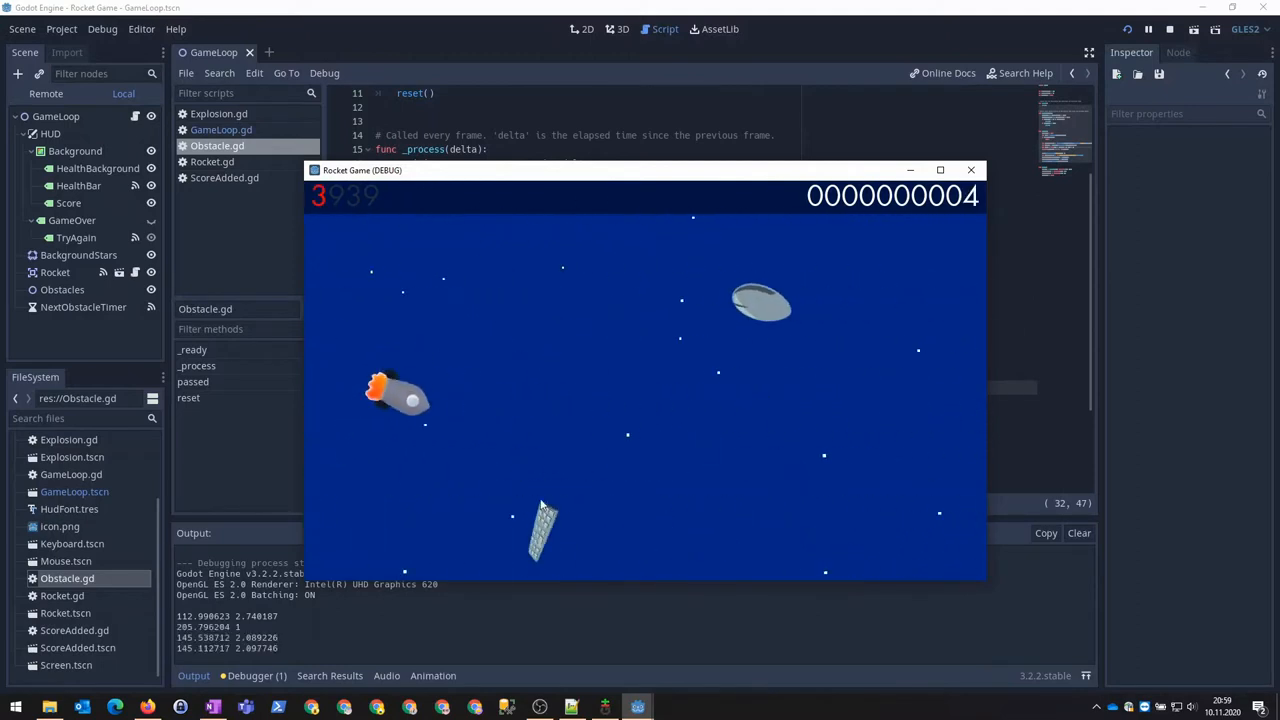
pyautogui.click(968, 168)
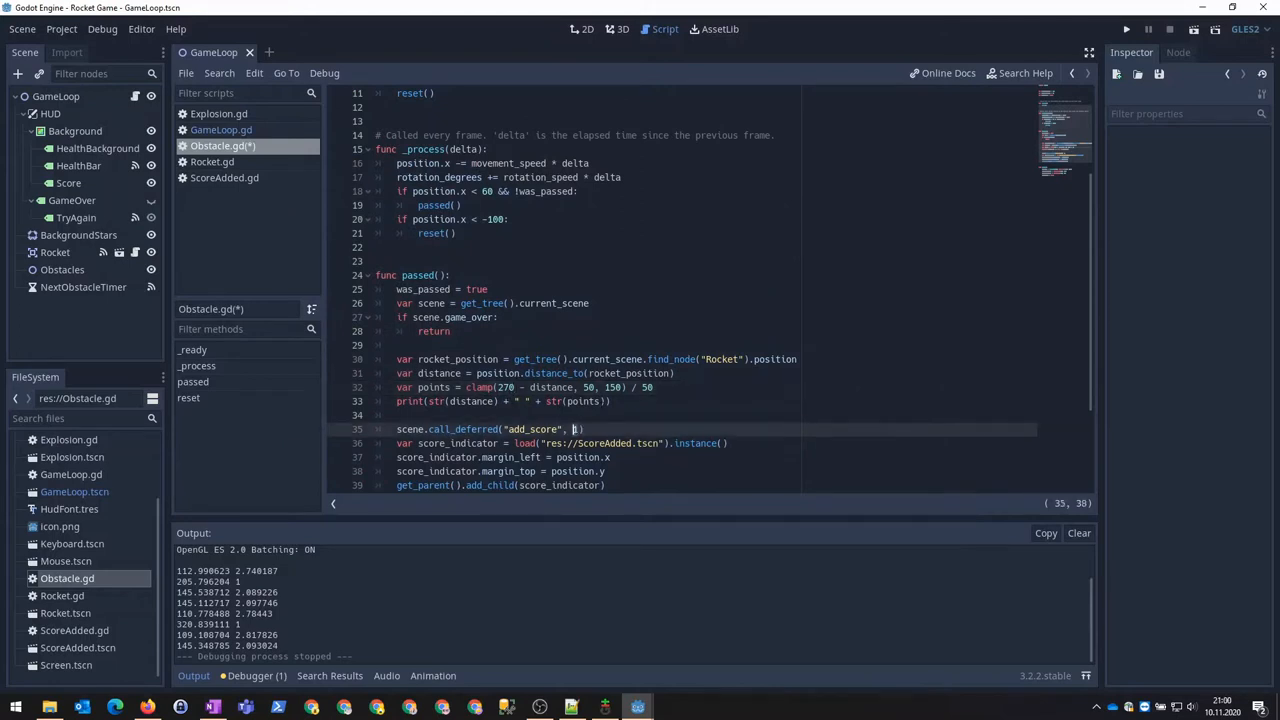
# Round points with int(), pass them to add_score, set score_indicator.text = "+" + str(points), and run.
pyautogui.click(1126, 30)
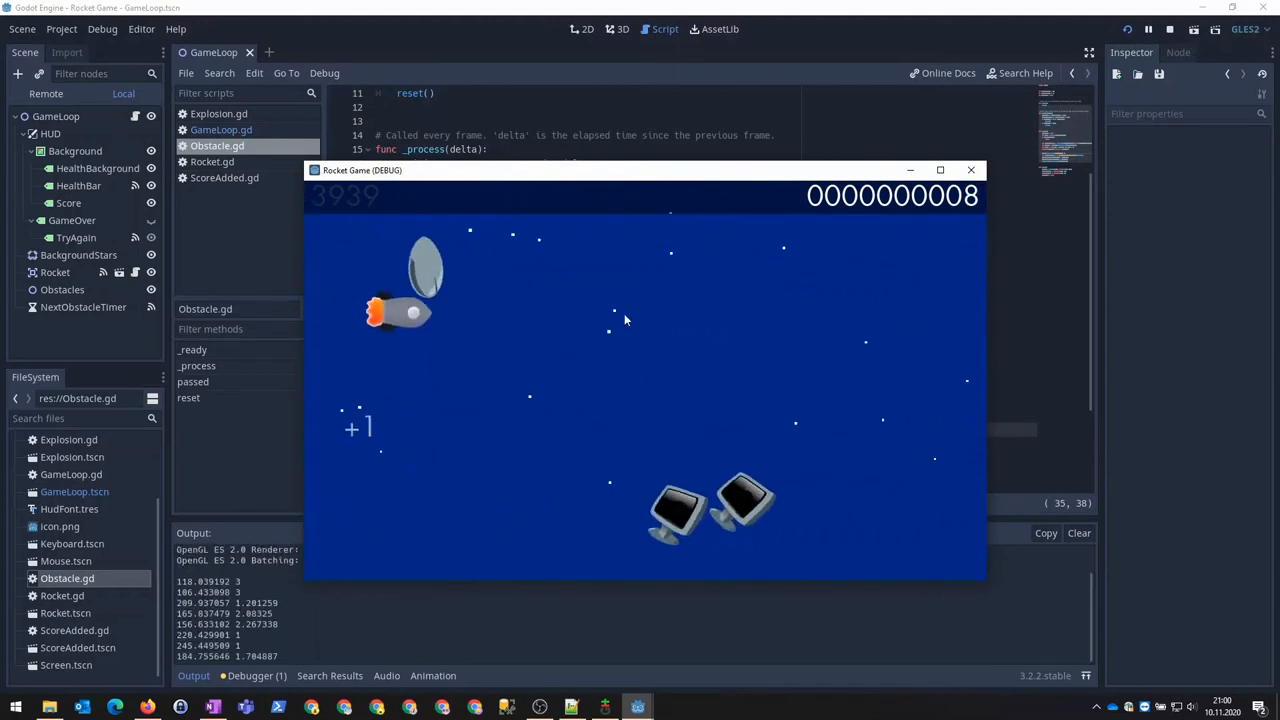
pyautogui.click(968, 168)
pyautogui.write('scene.call_deferred("add_score", points')
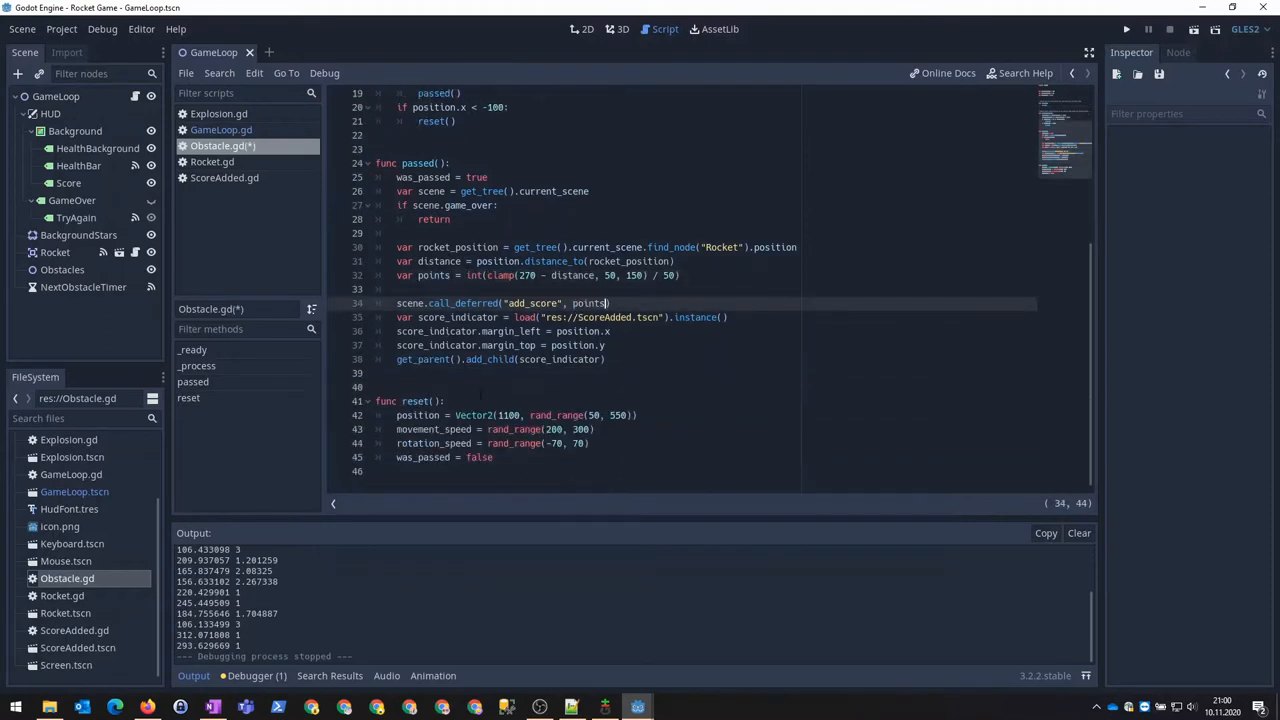
pyautogui.write('score_indicator.text = "+" + str(points')
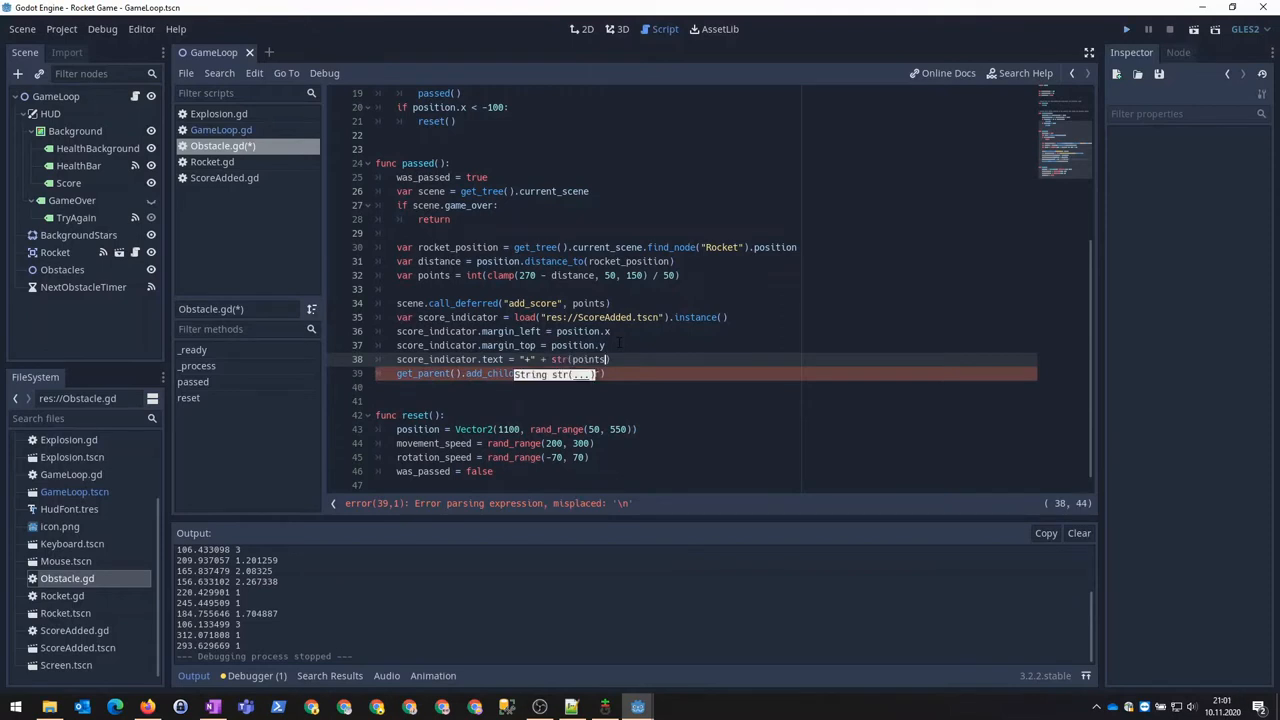
pyautogui.click(1126, 28)
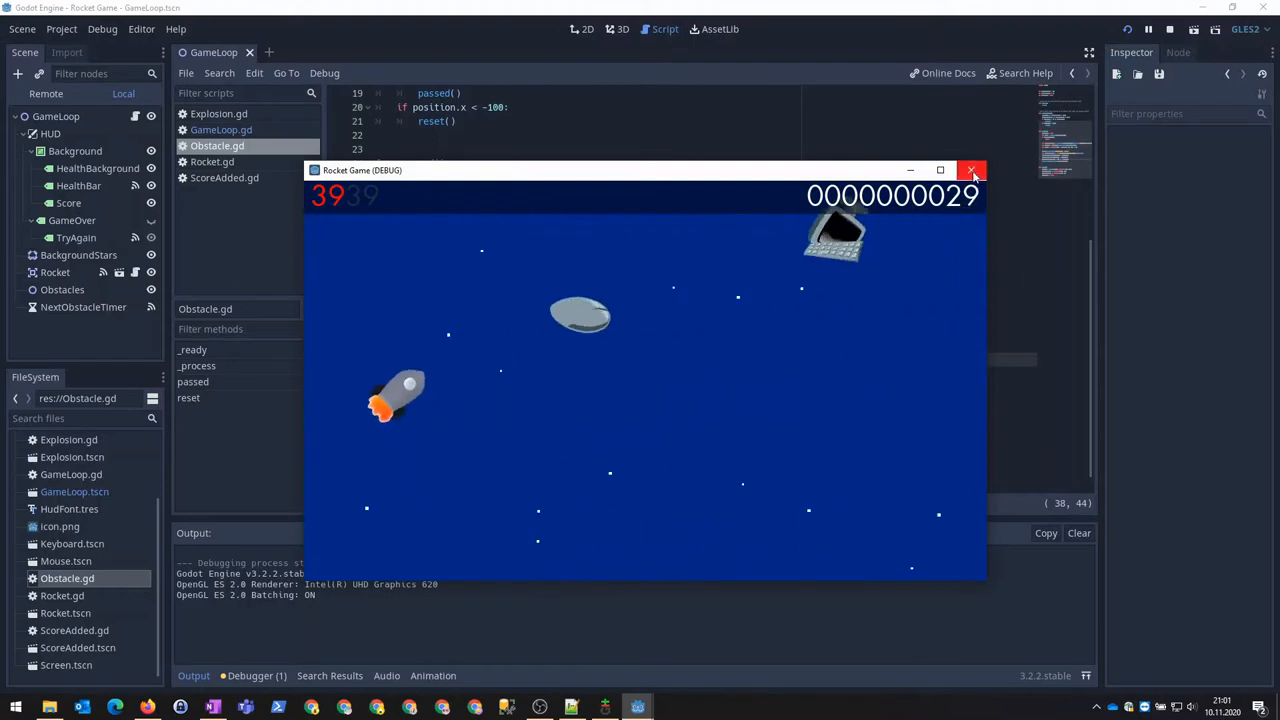
# Set the rocket's vertical limits in Rocket.gd so reset() spawns obstacles between 30 and 570.
pyautogui.click(972, 168)
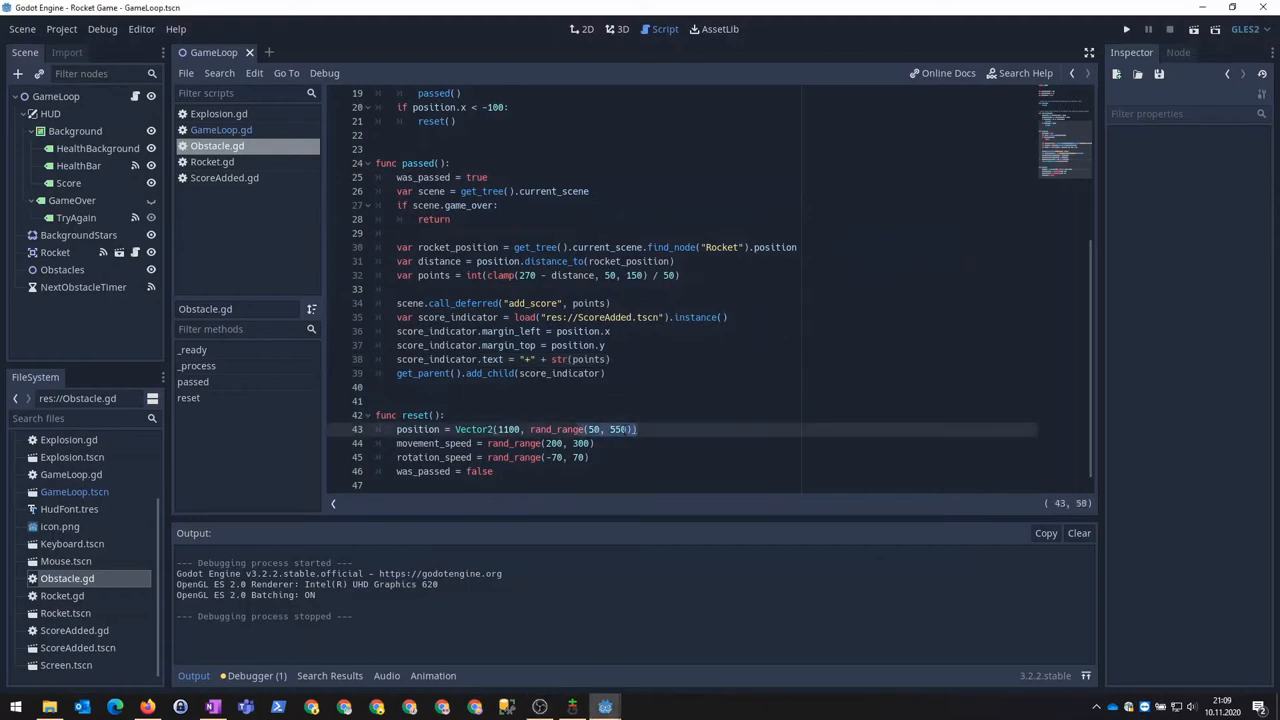
pyautogui.click(212, 160)
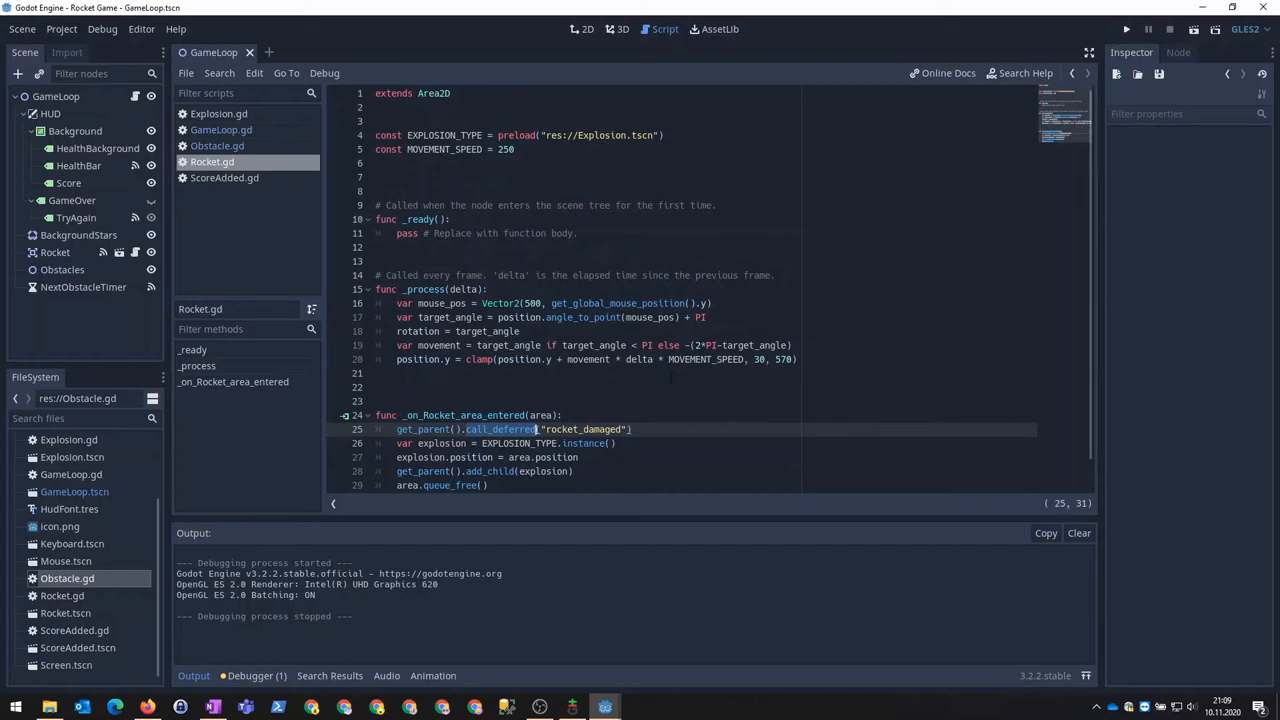
pyautogui.scroll(3)
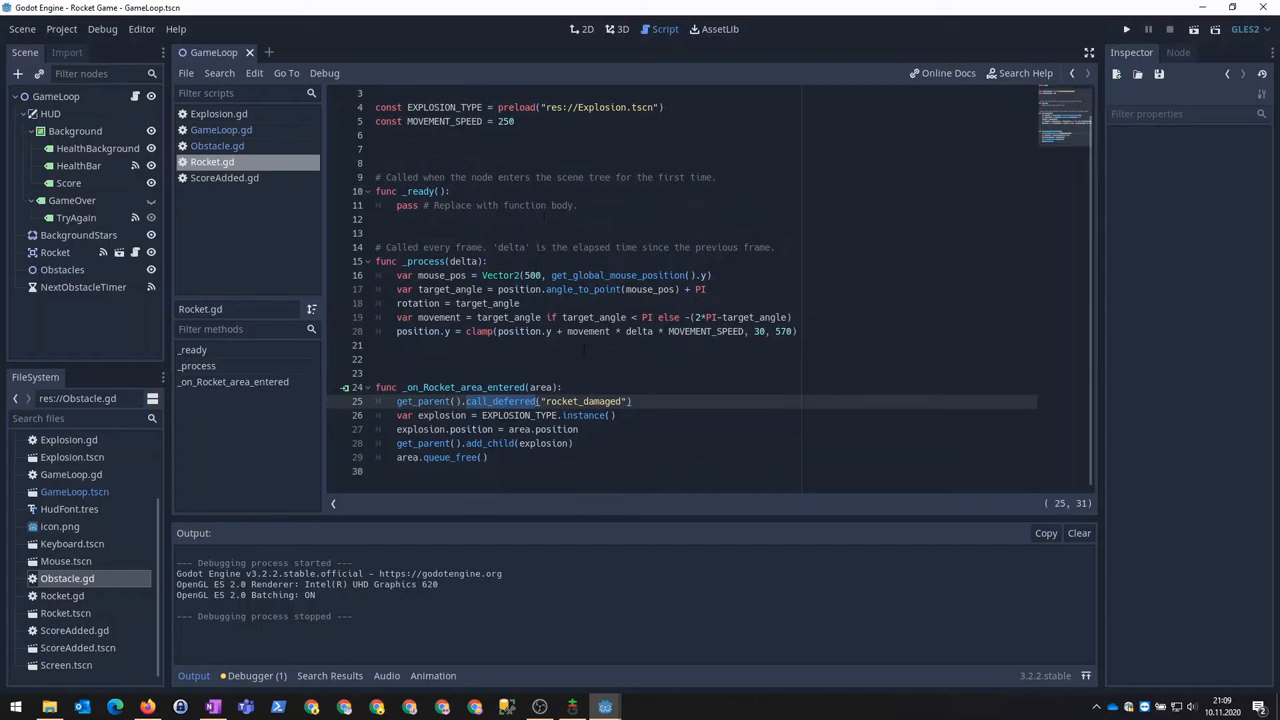
pyautogui.click(758, 332)
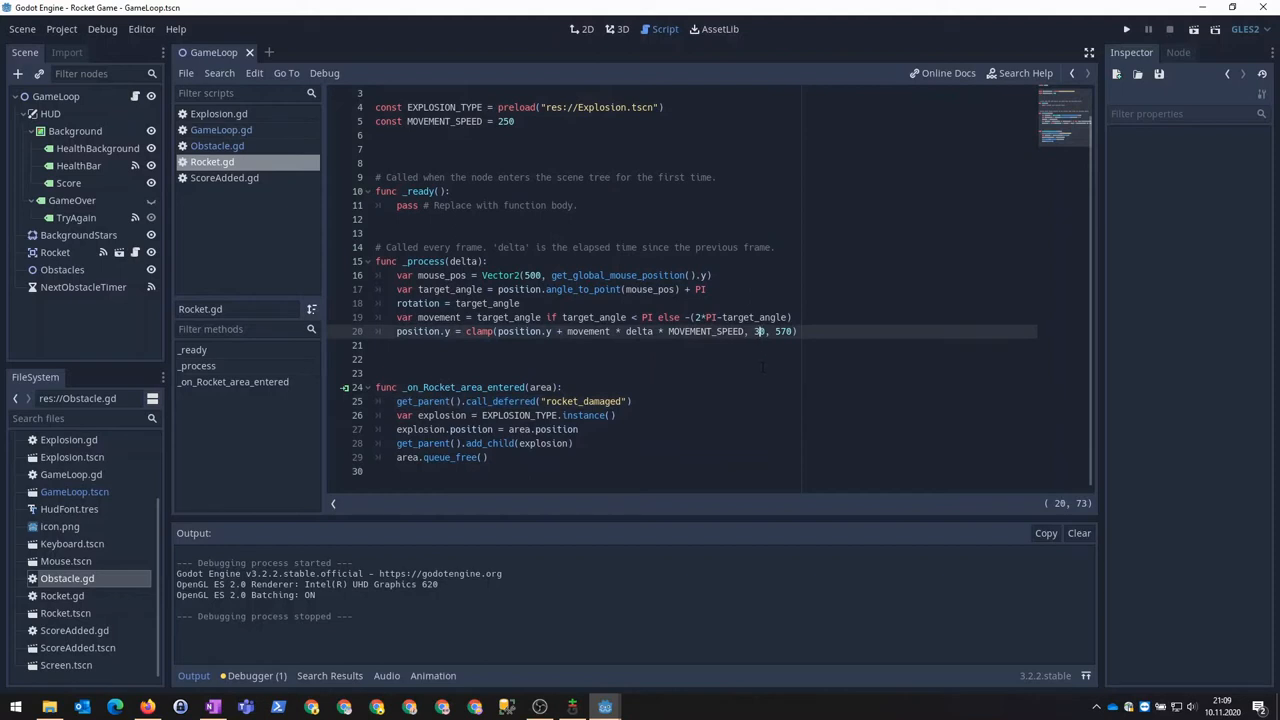
pyautogui.moveTo(216, 144)
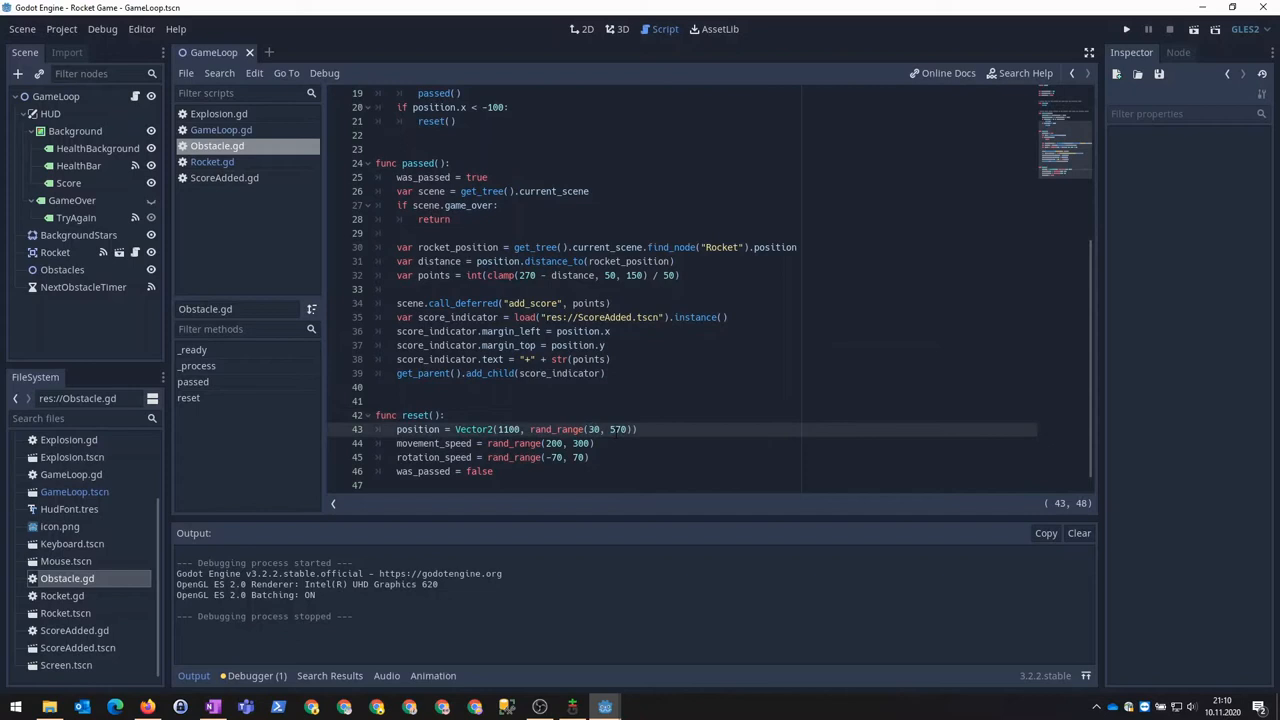
pyautogui.click(1124, 28)
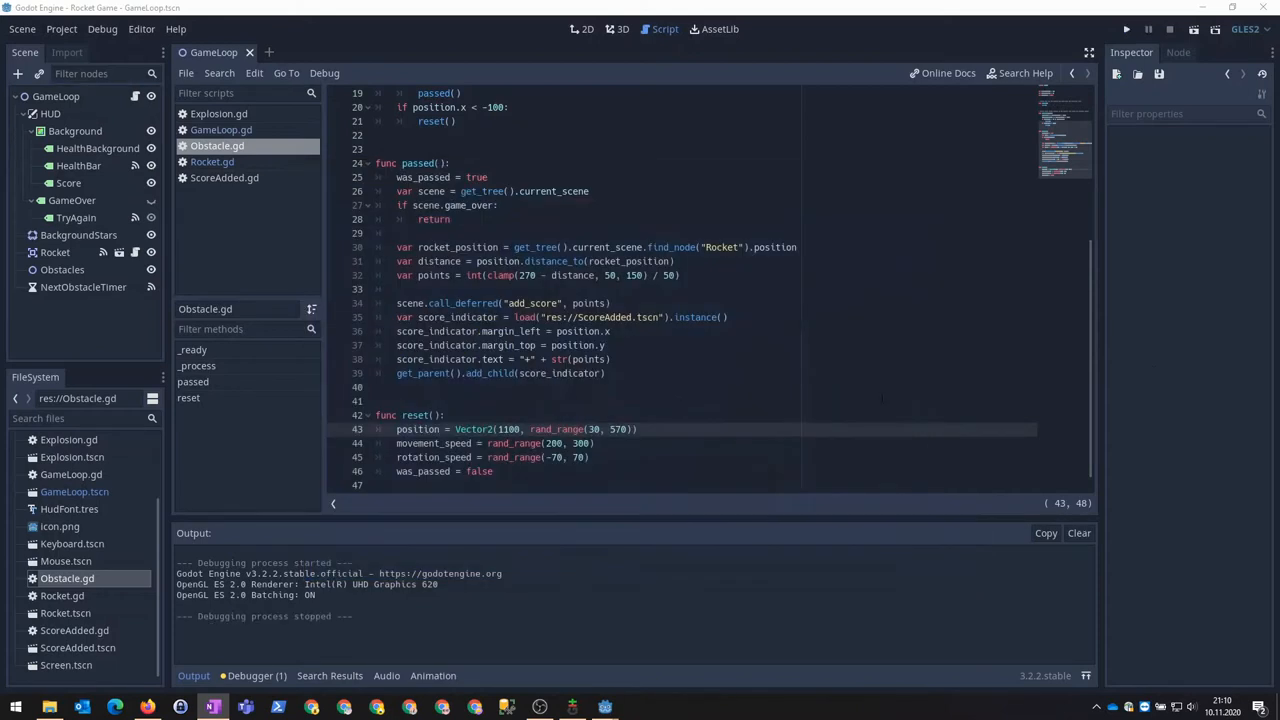
pyautogui.scroll(3)
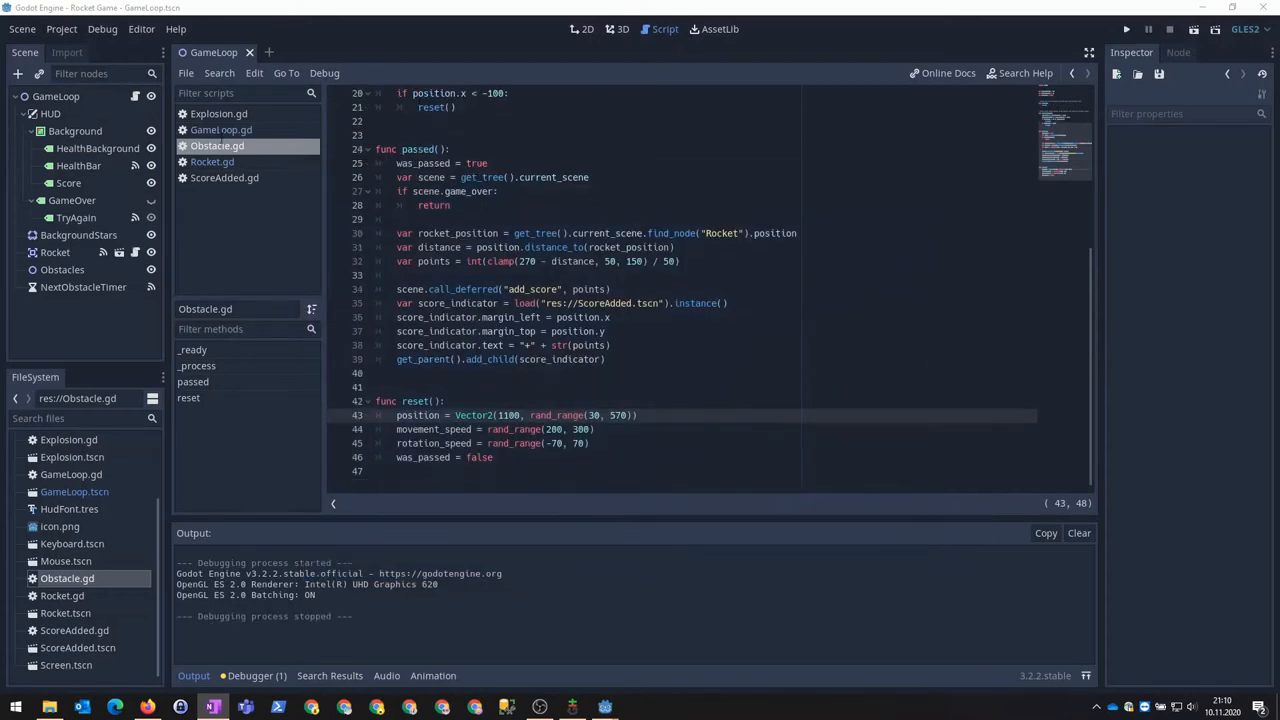
# Add 'if game_over: return' and a wait_time adjustment to _on_NextObstacleTimer_timeout in GameLoop.gd, then run.
pyautogui.click(220, 128)
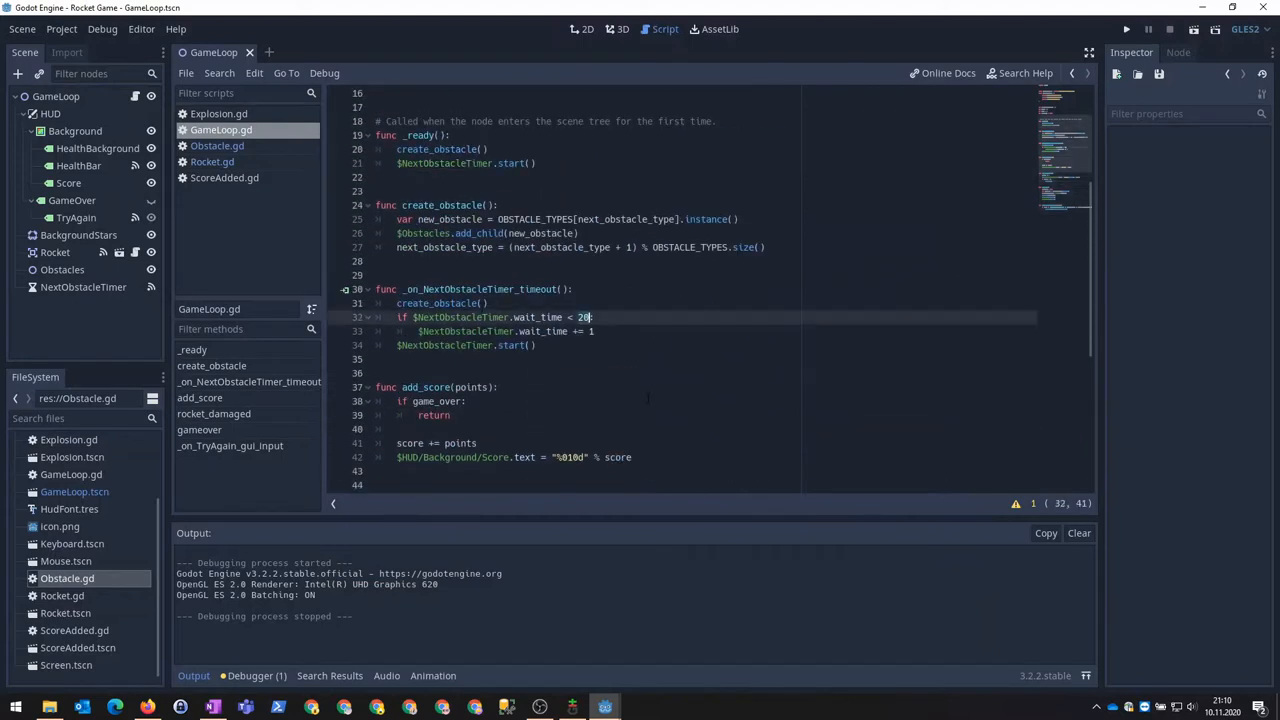
pyautogui.click(84, 288)
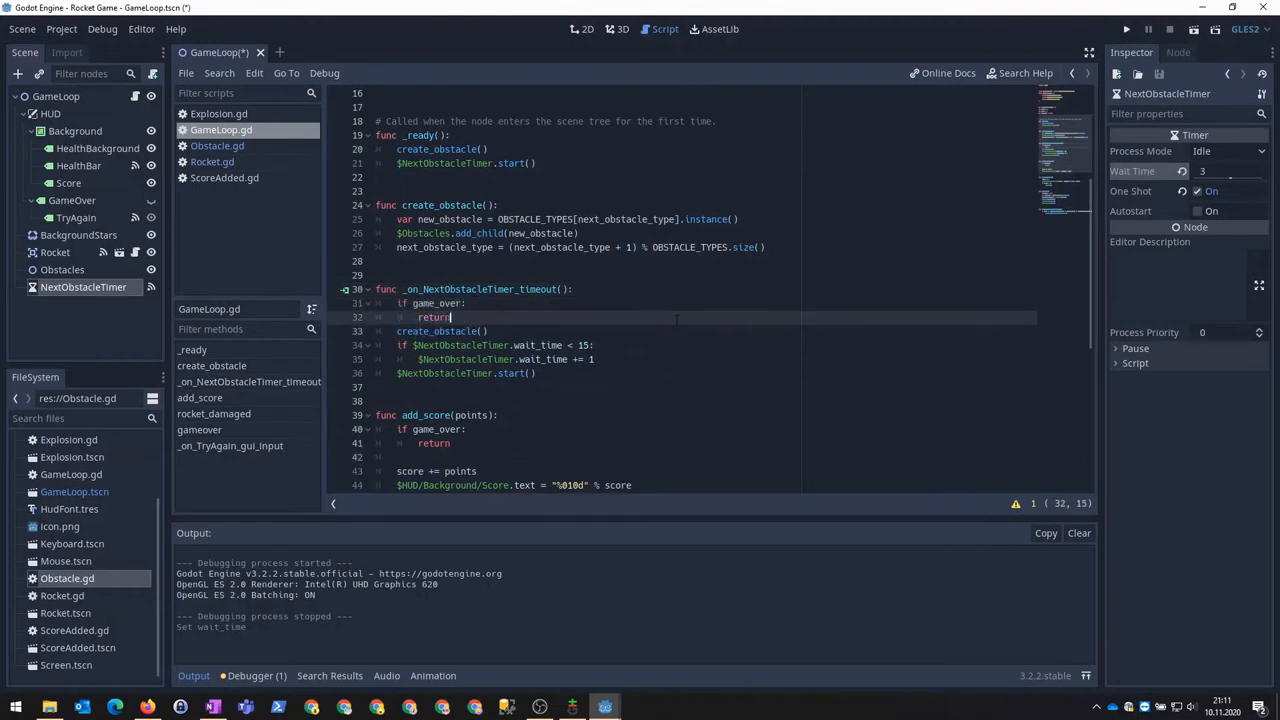
pyautogui.click(1124, 28)
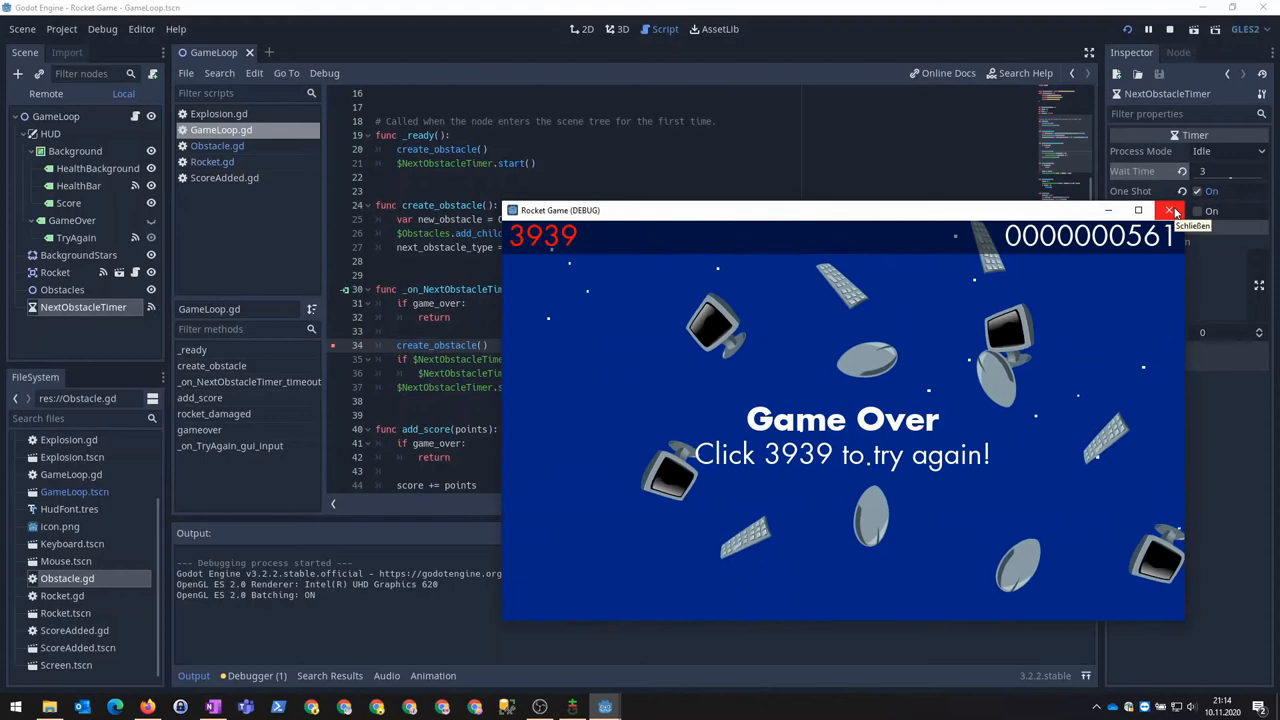
# Close the game and add a Label child named GamePaused under the HUD node.
pyautogui.click(1168, 210)
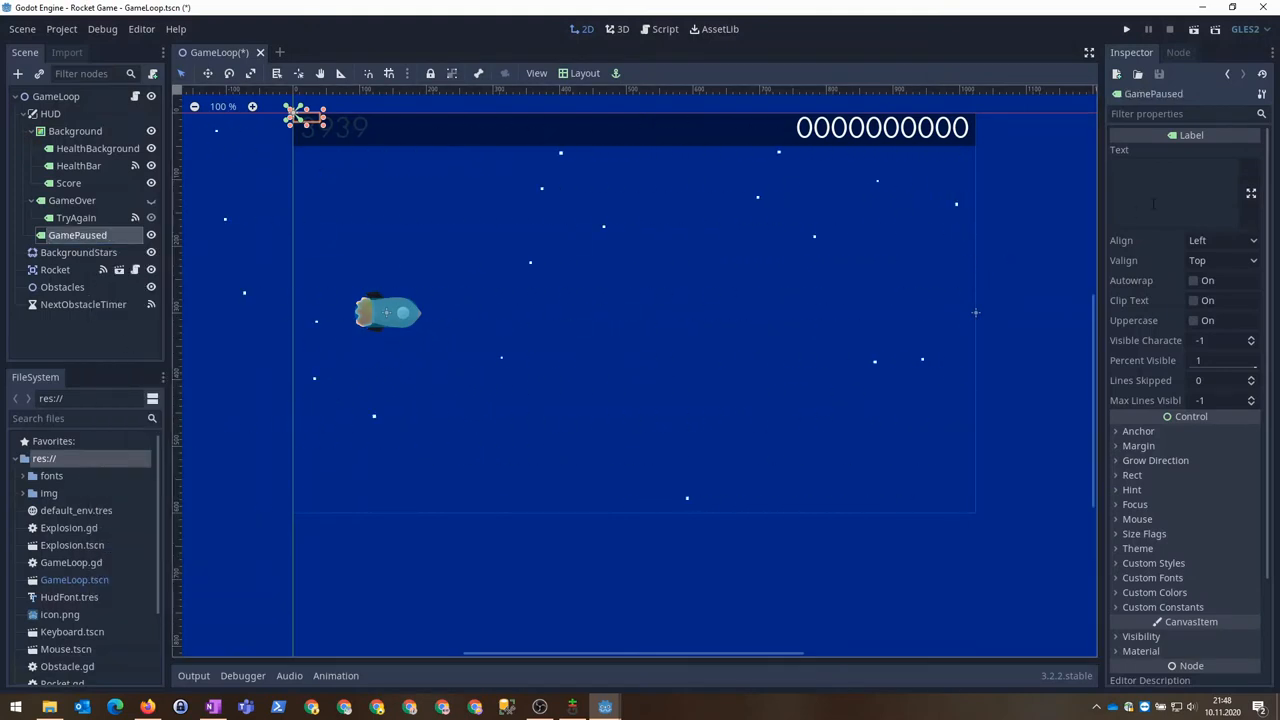
# Set the GamePaused label text to 'press p to unpause' and start attaching res://HUD.gd to HUD.
pyautogui.write('press p to unpause')
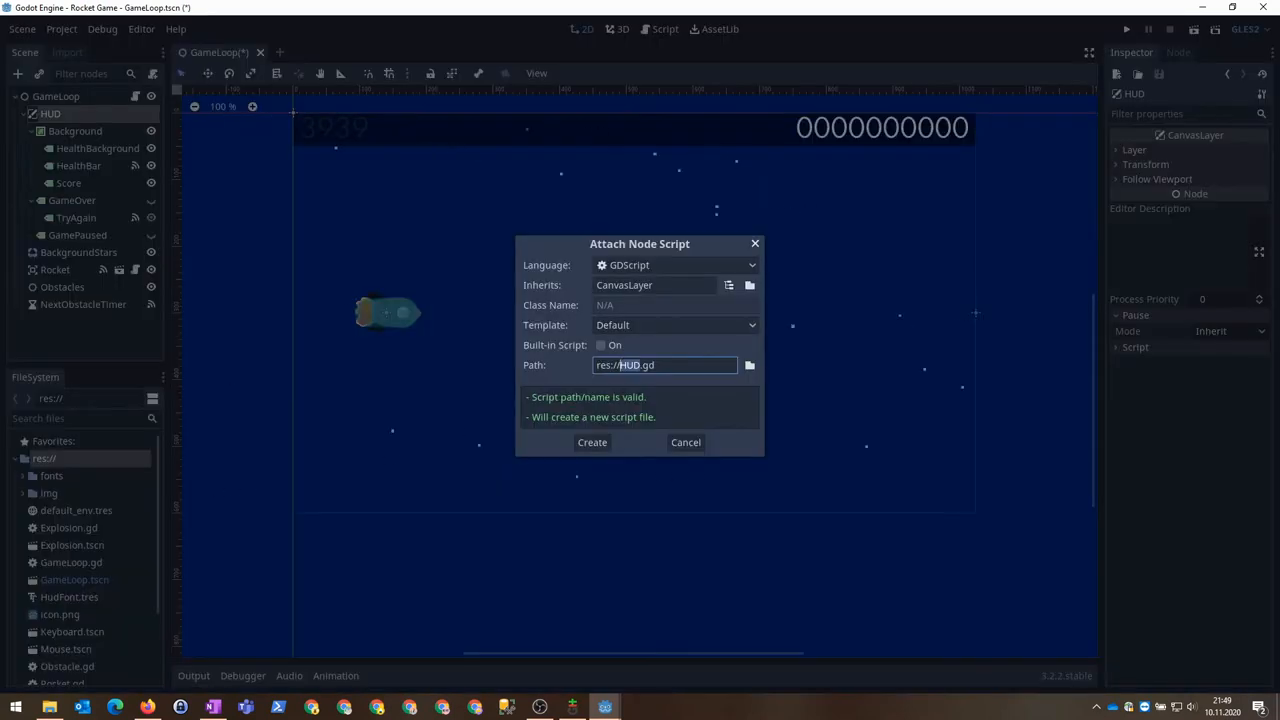
# Create HUD.gd with an _input handler that detects pressed InputEventKey events.
pyautogui.click(592, 442)
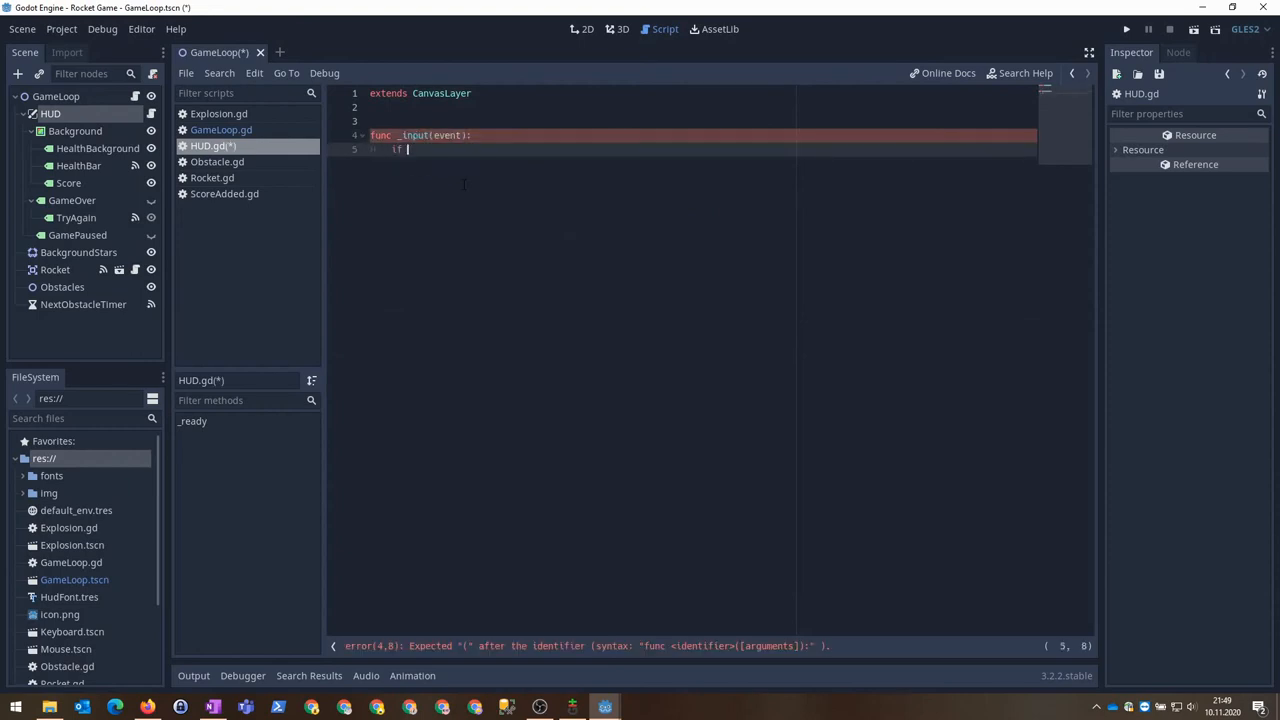
pyautogui.write('event is InputEventKey')
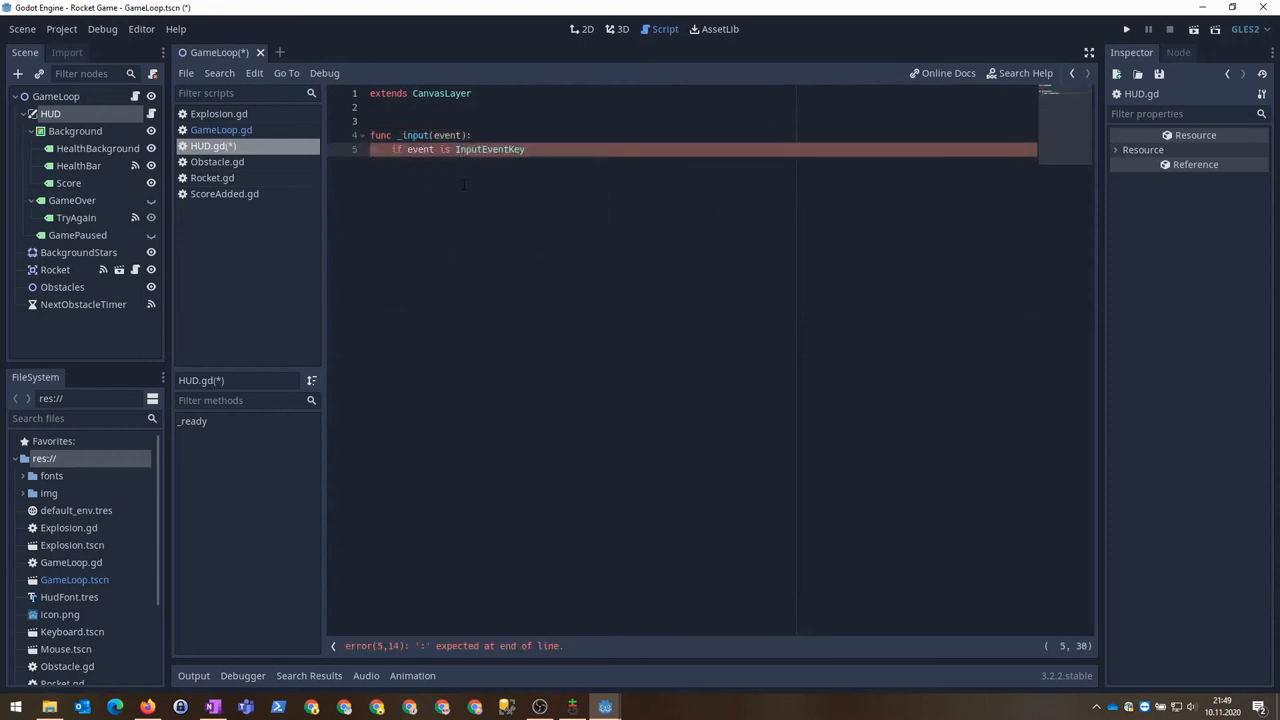
pyautogui.write('print(event.unicode')
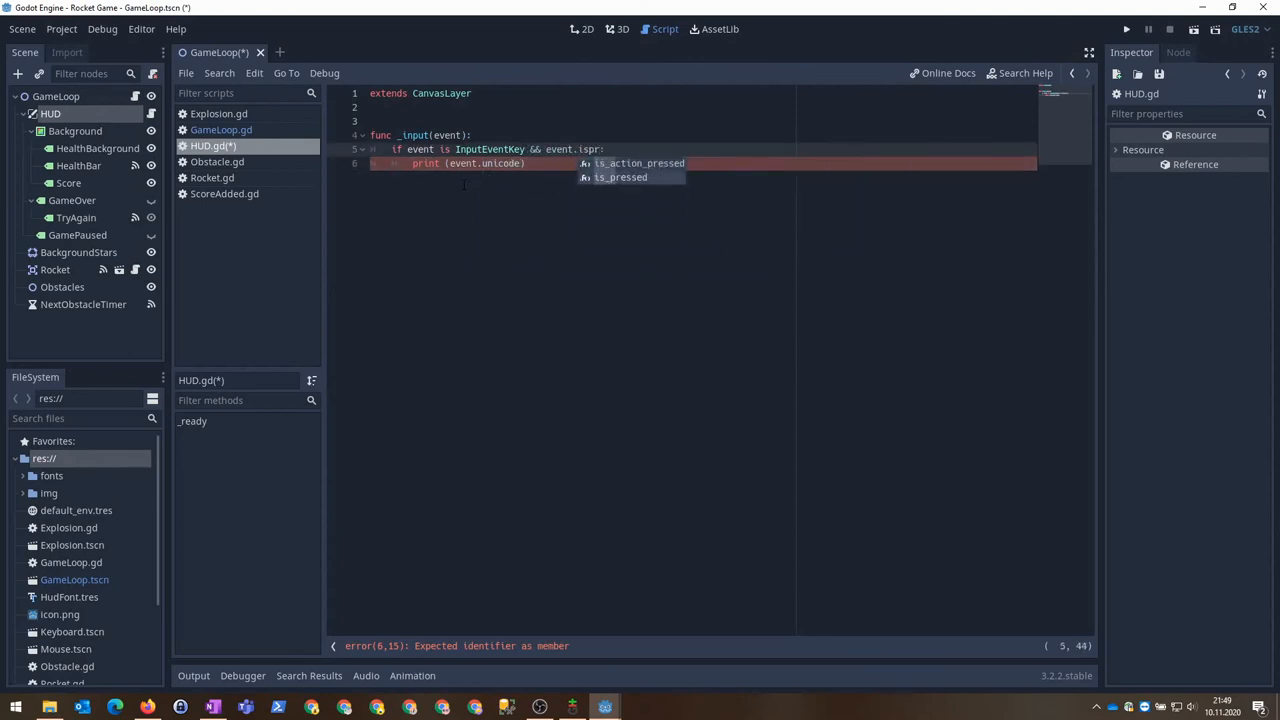
pyautogui.click(1126, 30)
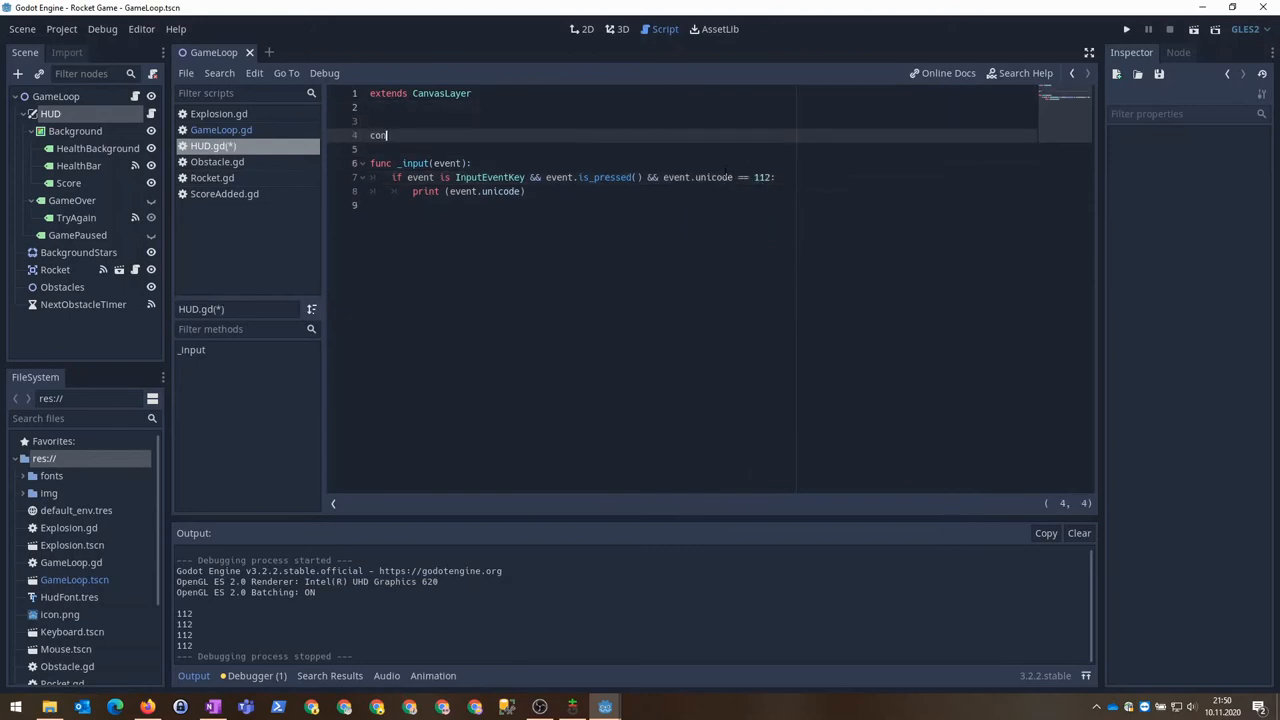
# Toggle get_tree().paused and $GamePaused.visible on PAUSE_KEY 112, then run the game.
pyautogui.write('const PAUSE_KEY = 112')
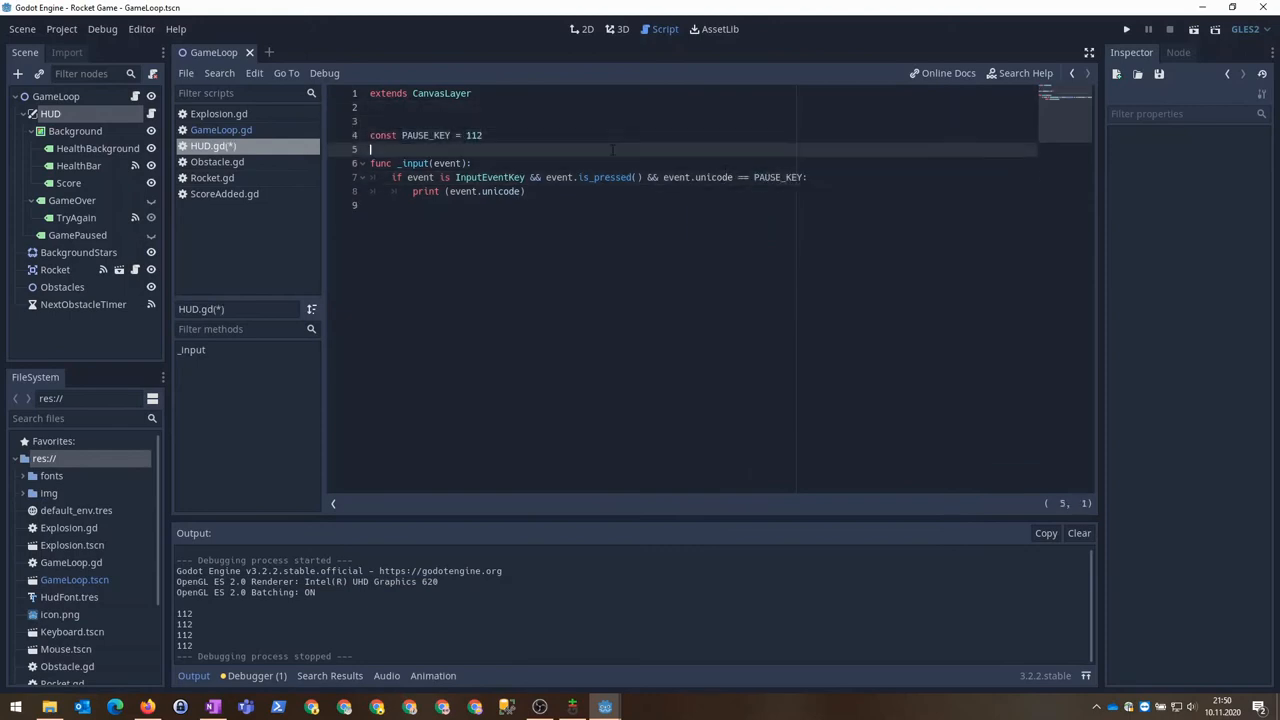
pyautogui.write('get_tree().paused')
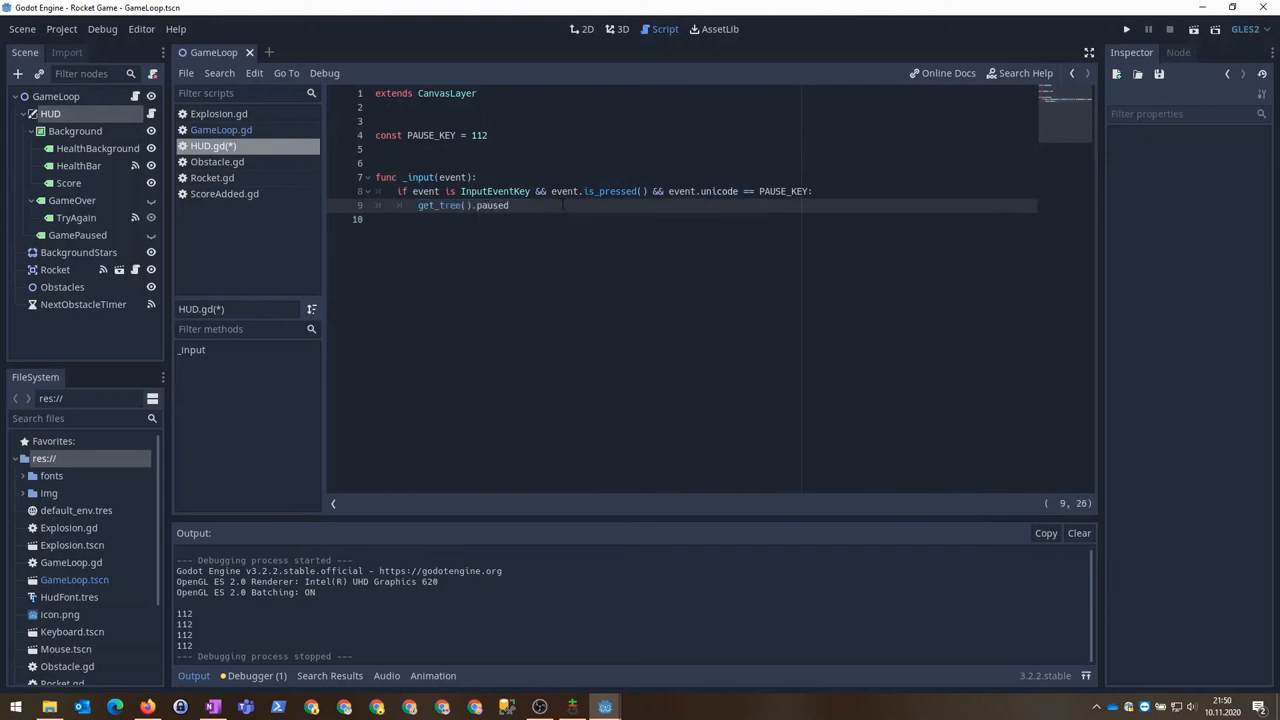
pyautogui.write('= get_tree().paused')
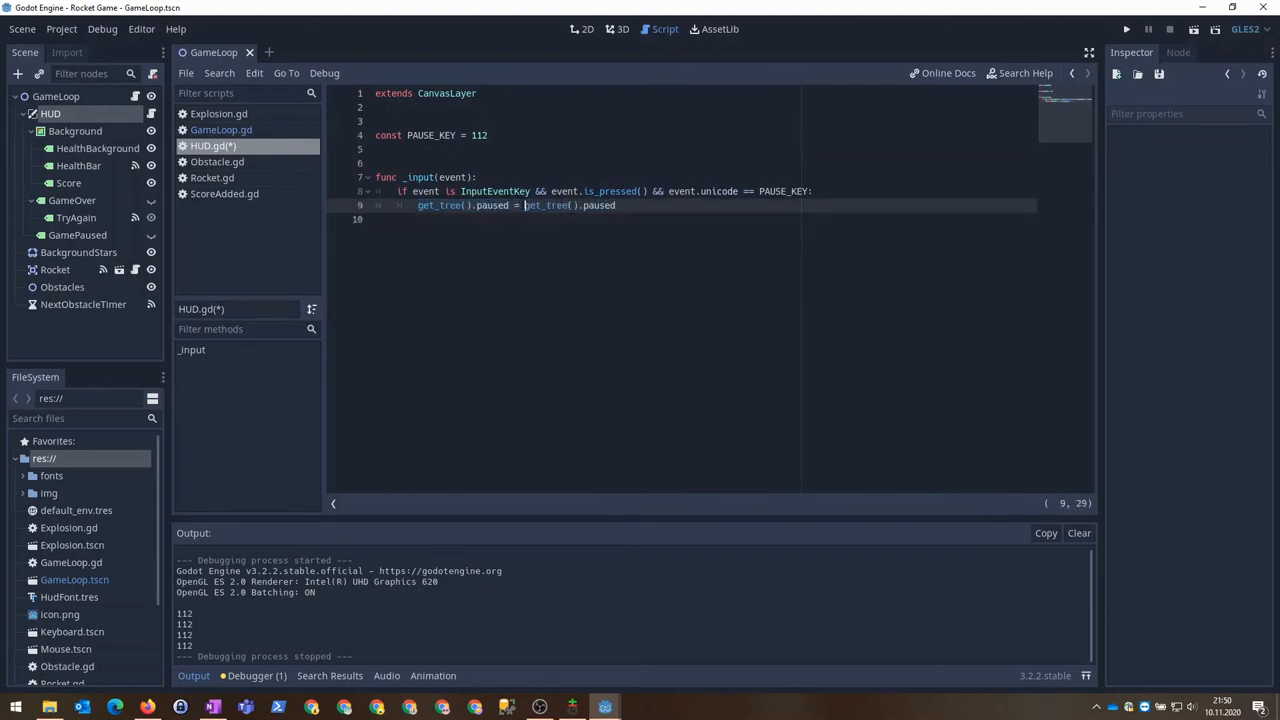
pyautogui.write('$GamePaused.visible')
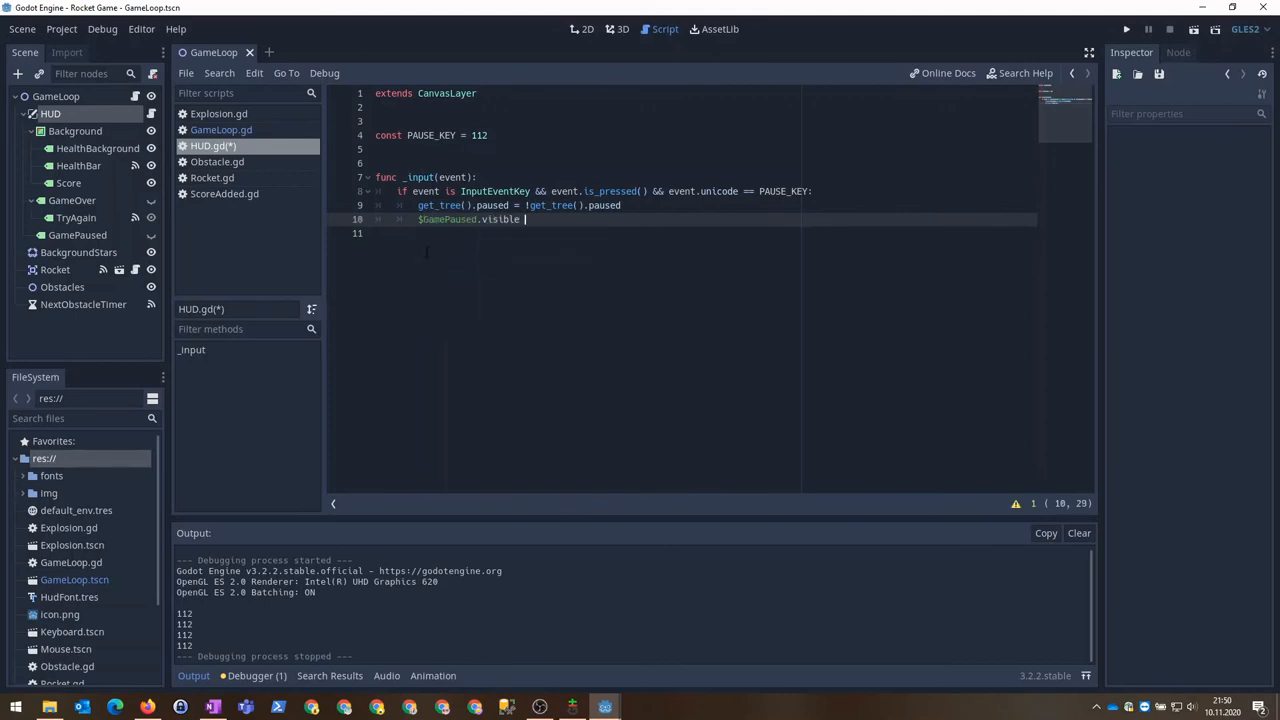
pyautogui.write('= get_tree().paused')
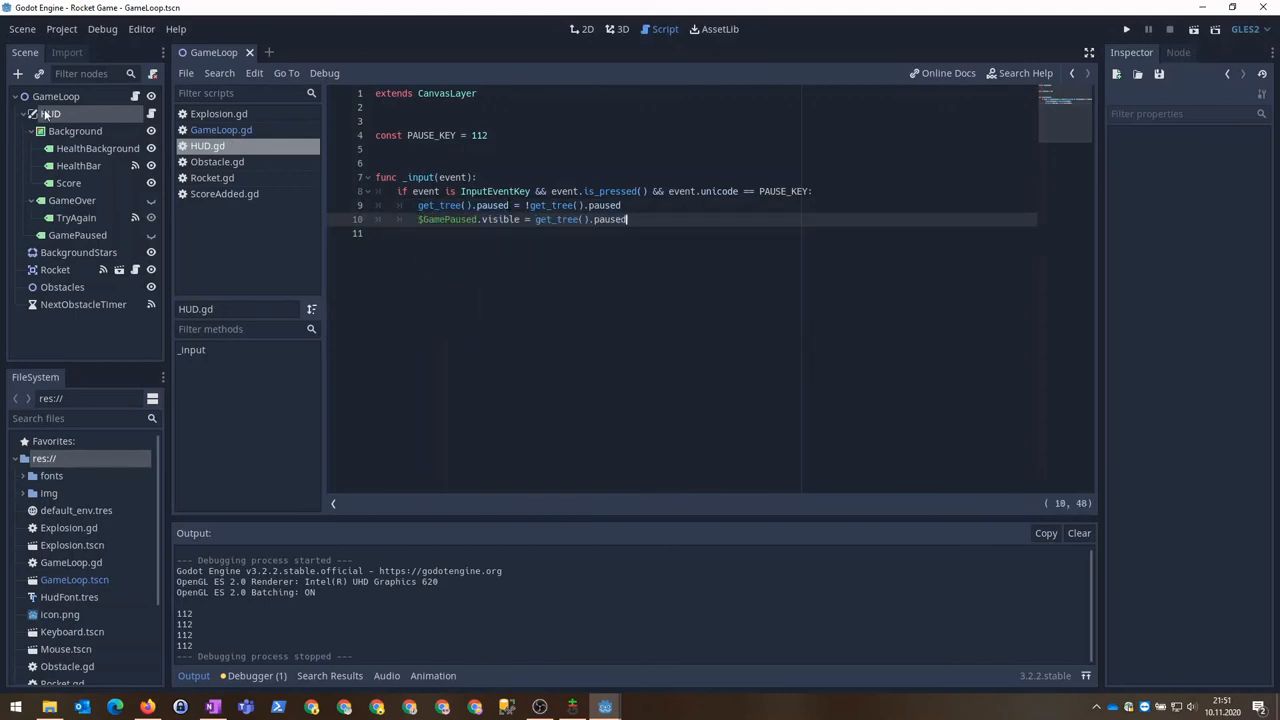
pyautogui.click(1124, 28)
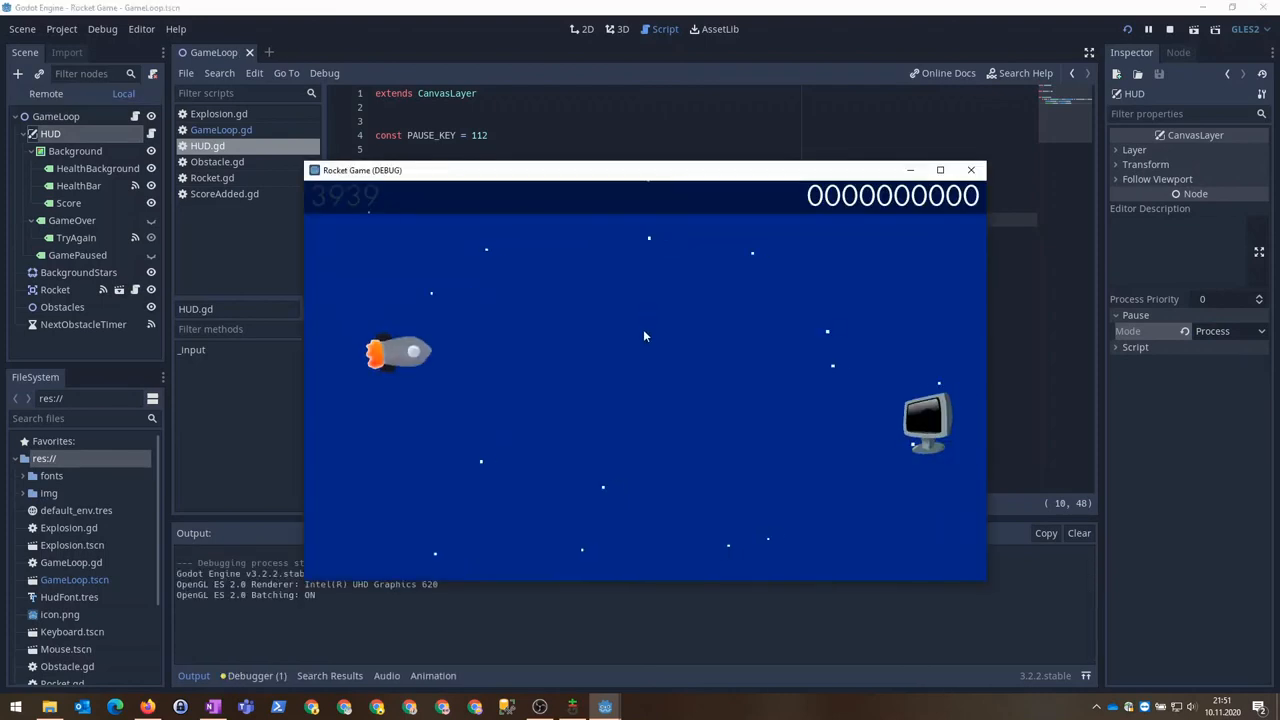
# Pause the running game with P to show 'press p to unpause', then end the test run.
pyautogui.press('p')
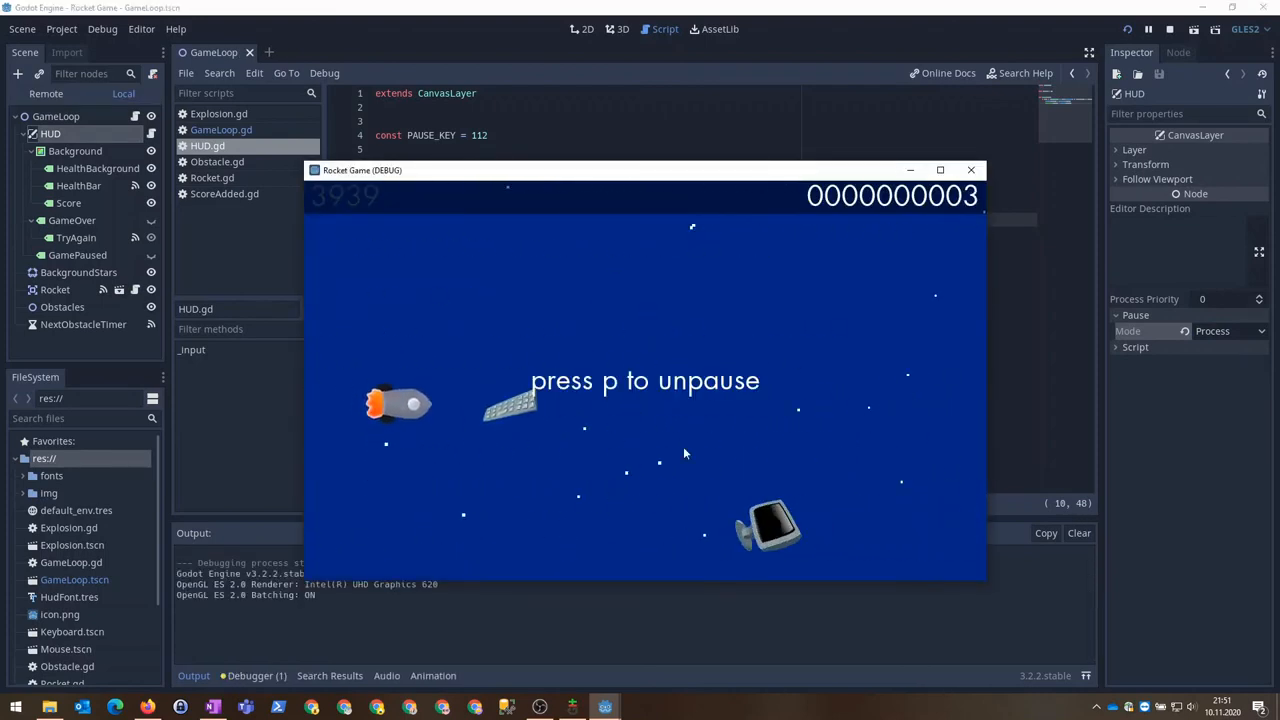
pyautogui.press('p')
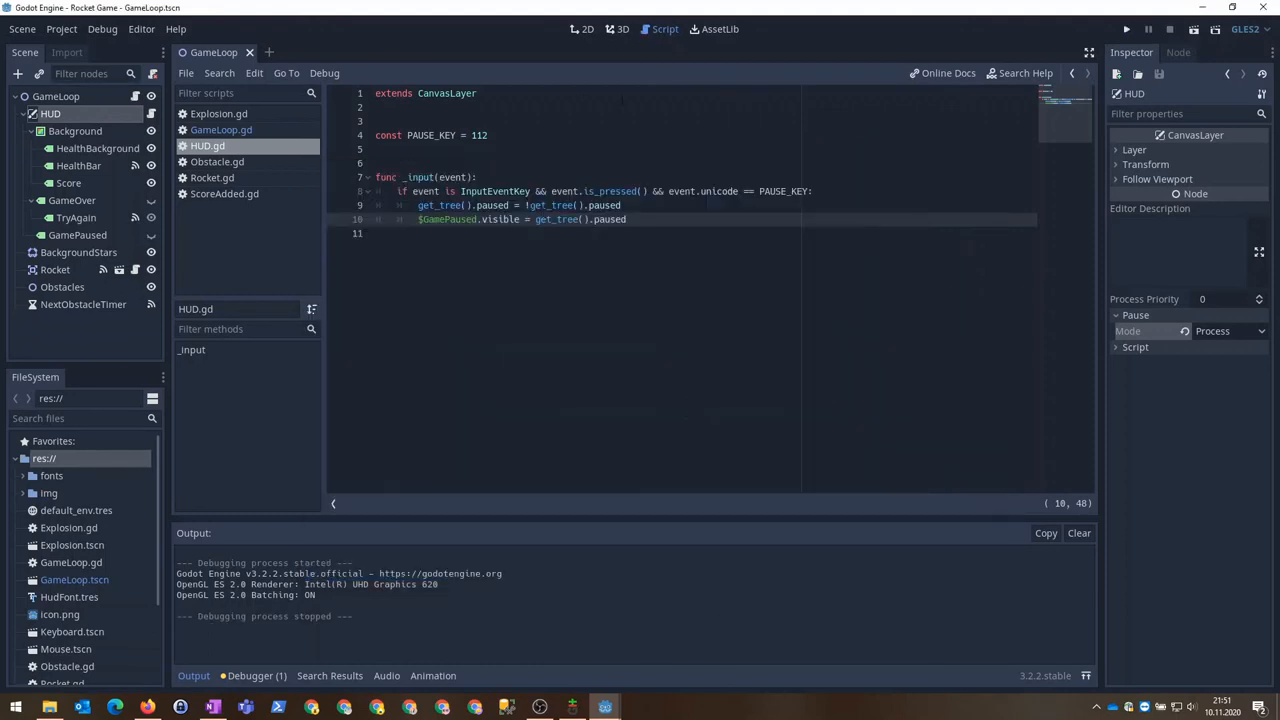
# Set the project icon to res://img/rocket.png in Project Settings and close them.
pyautogui.click(60, 28)
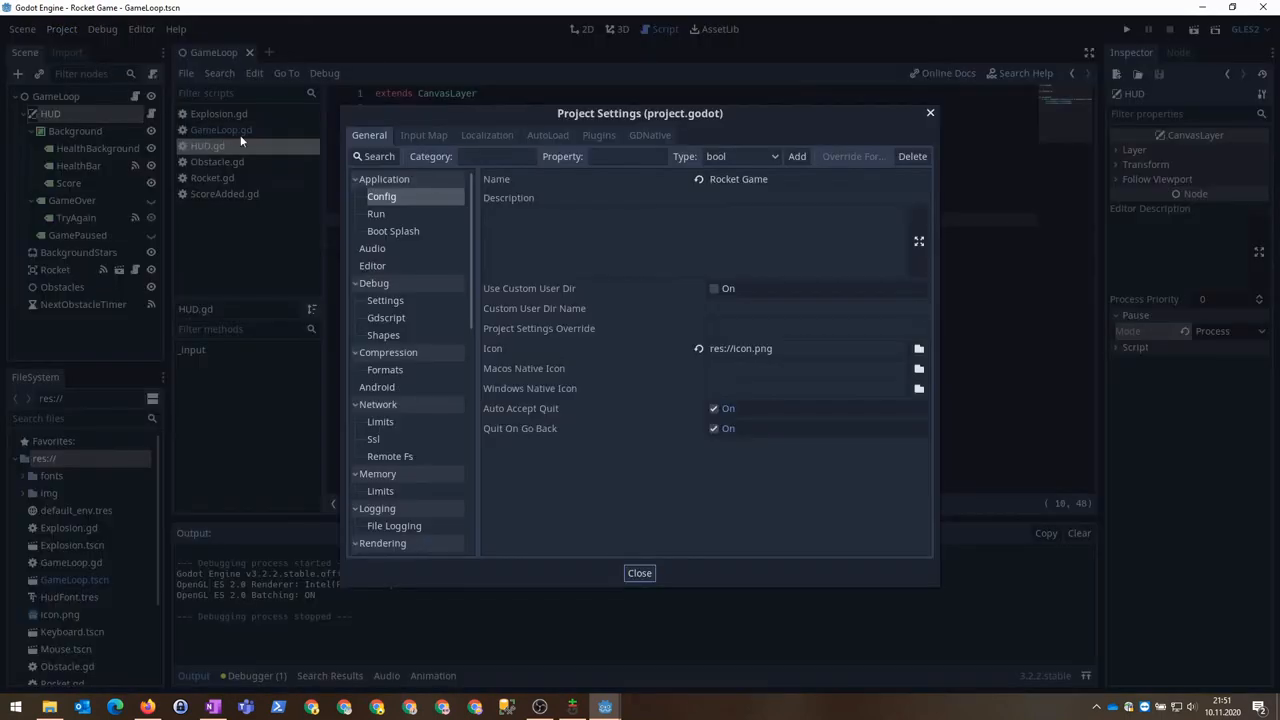
pyautogui.click(372, 156)
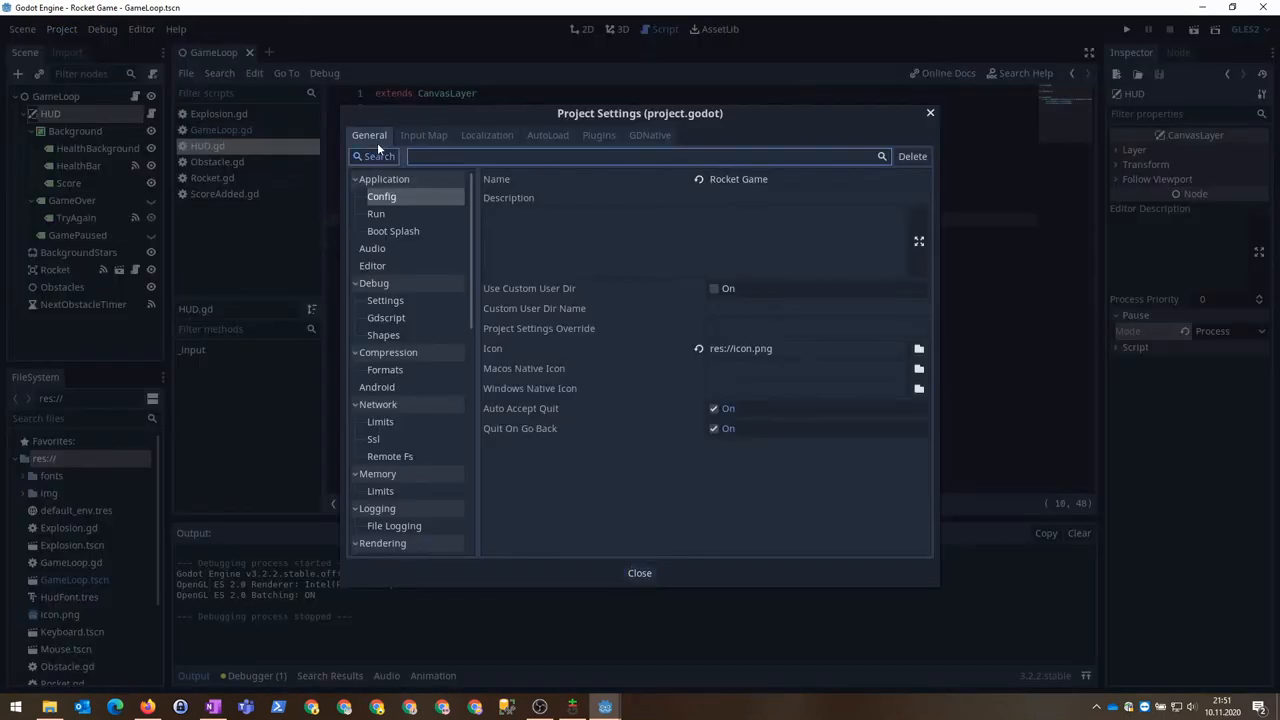
pyautogui.write('Icon')
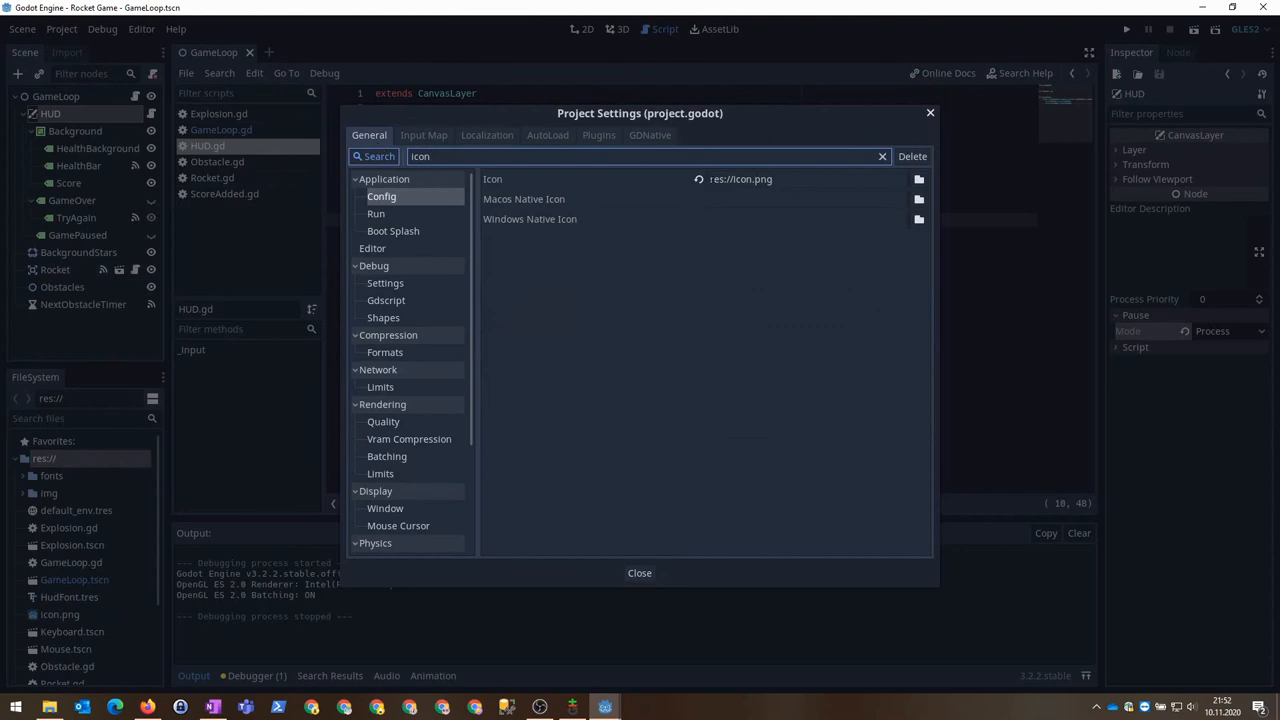
pyautogui.click(916, 180)
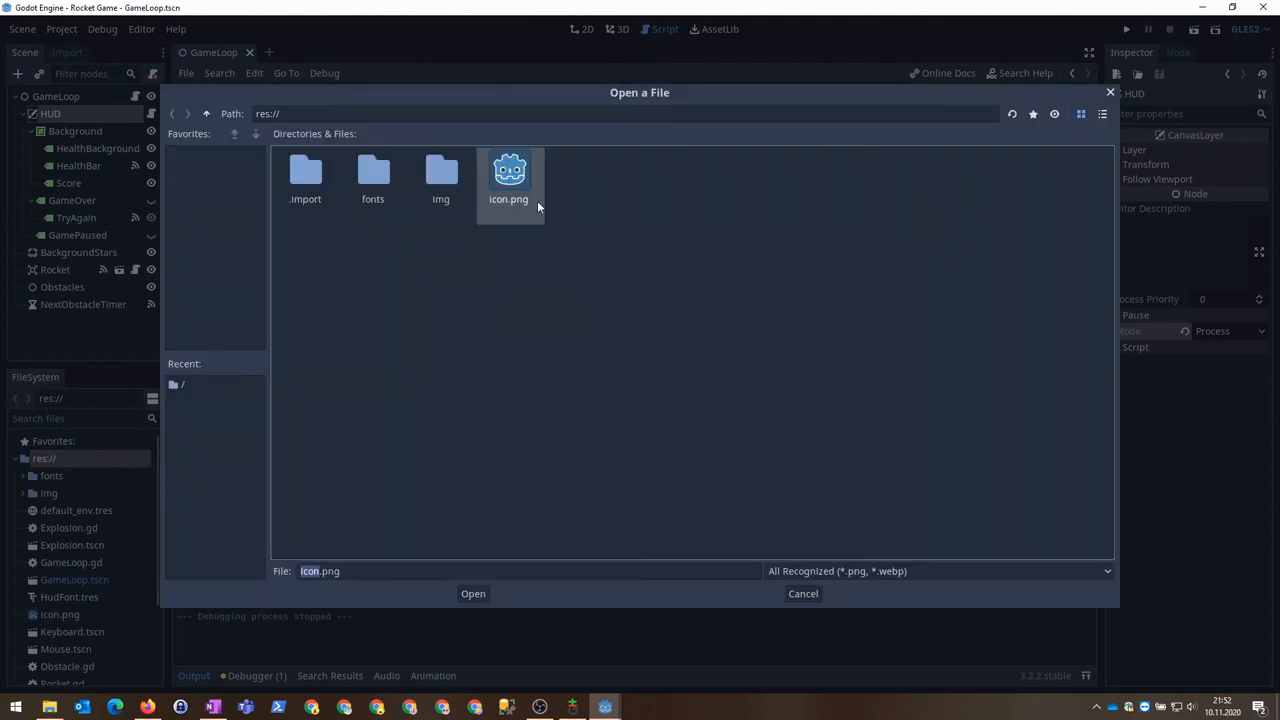
pyautogui.click(472, 592)
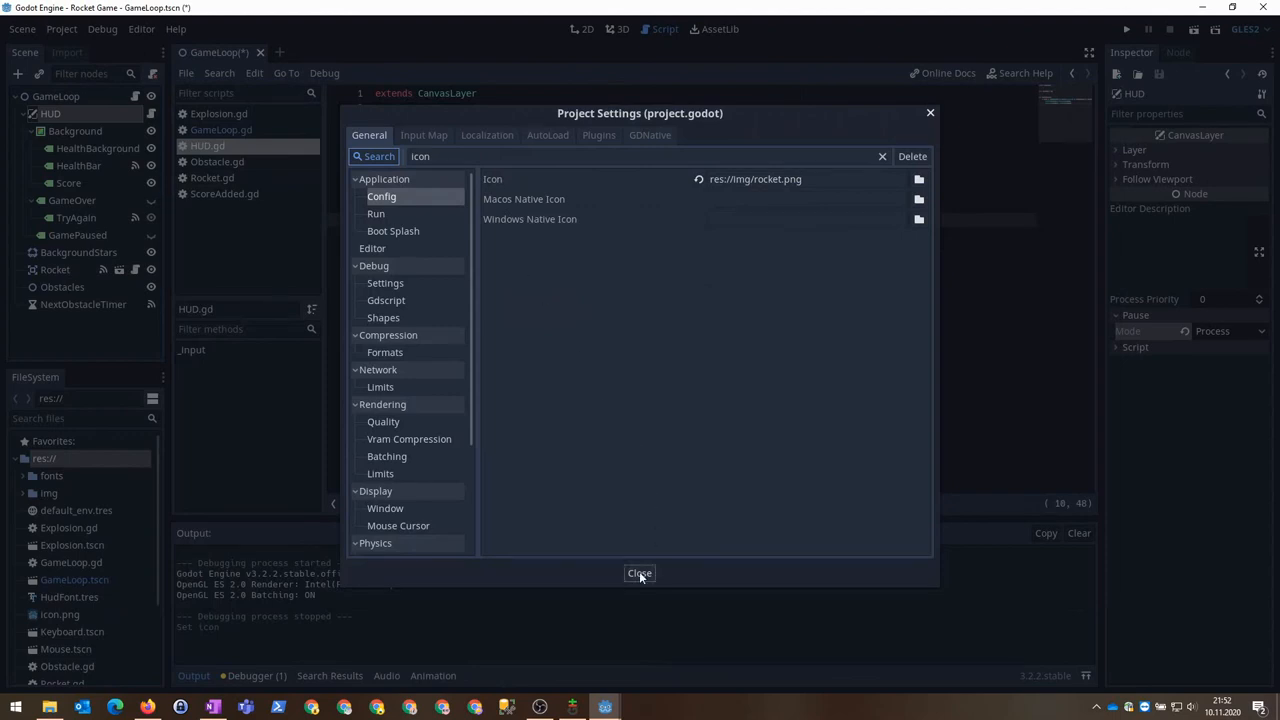
pyautogui.click(640, 572)
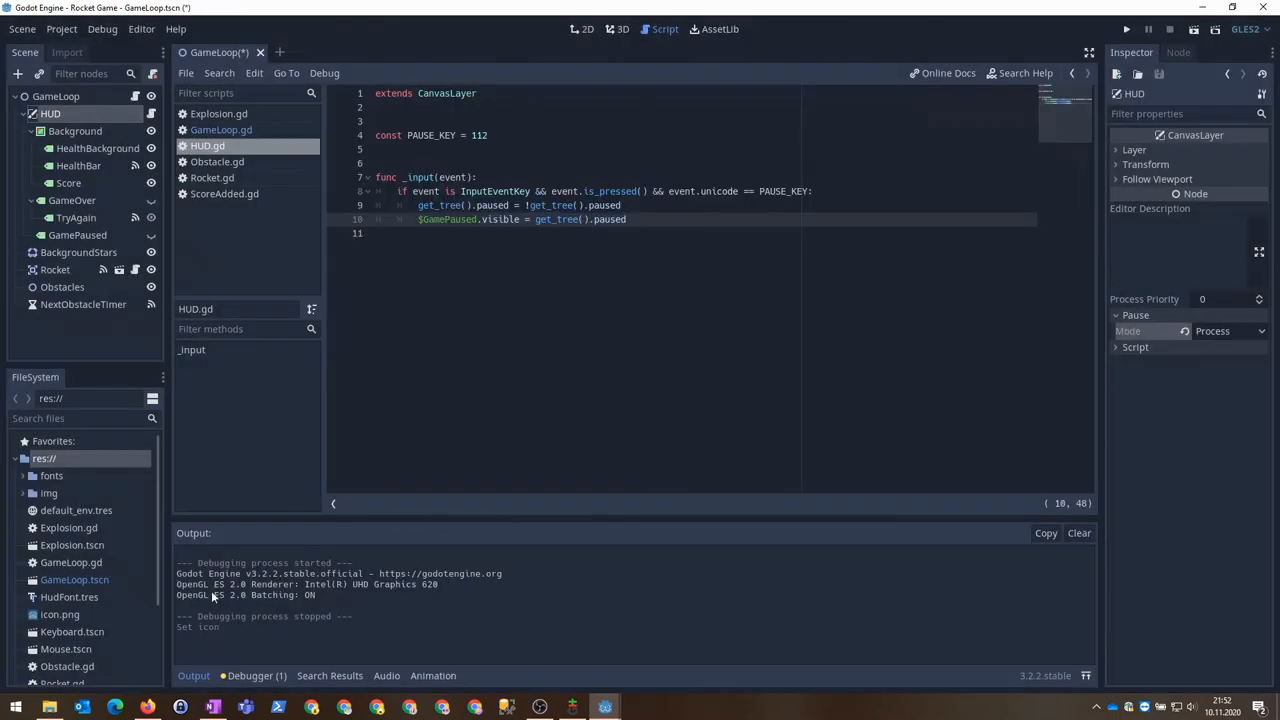